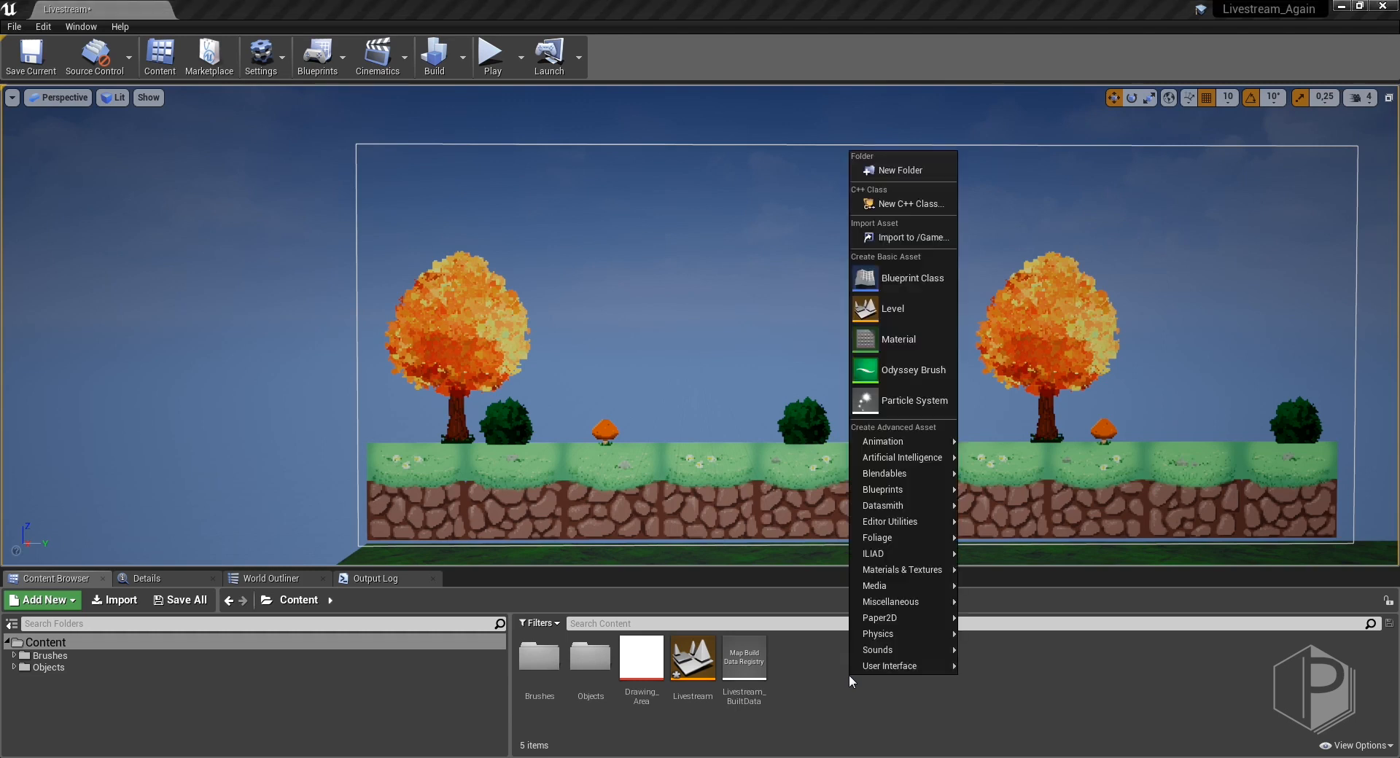
mouse_move(887, 554)
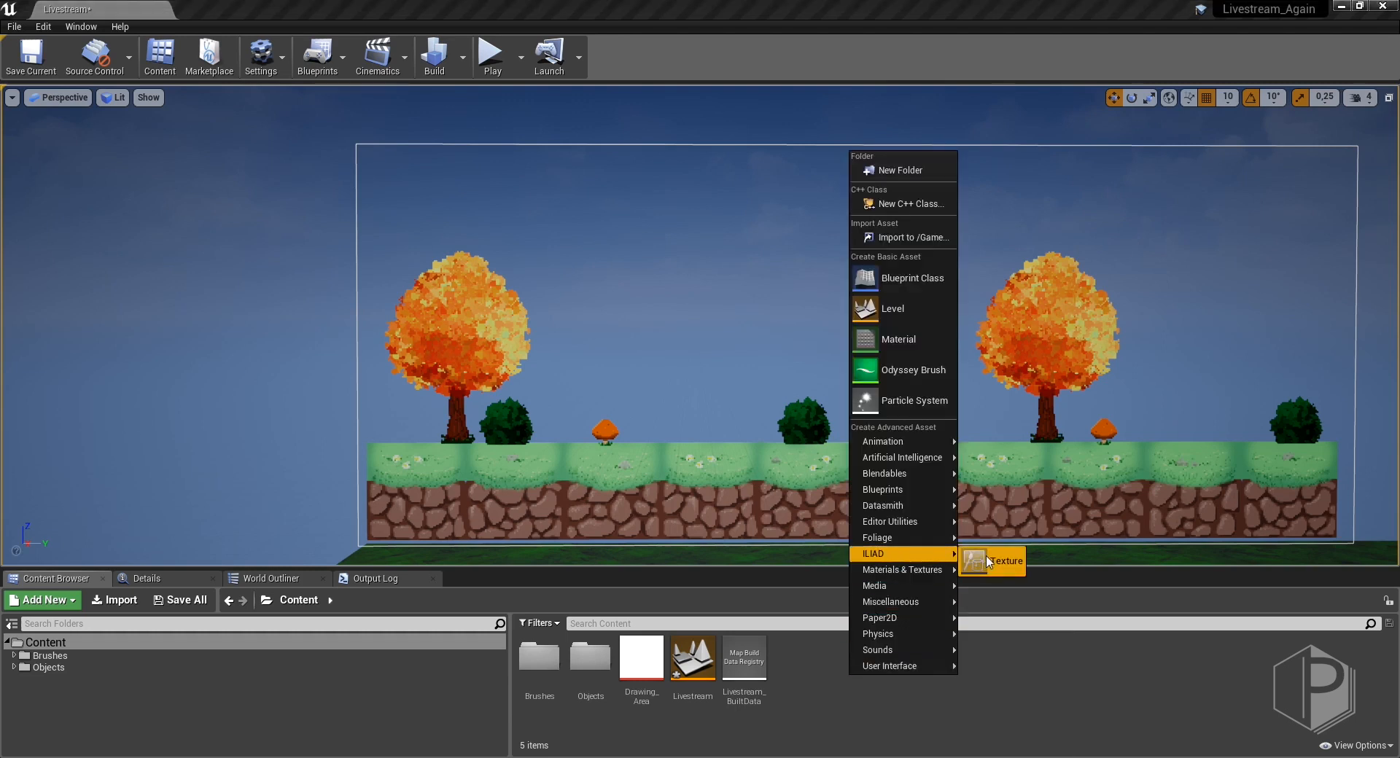
Create an 80×80 ILIAD texture in Content and name it Fire-Animation.
left_click(1006, 562)
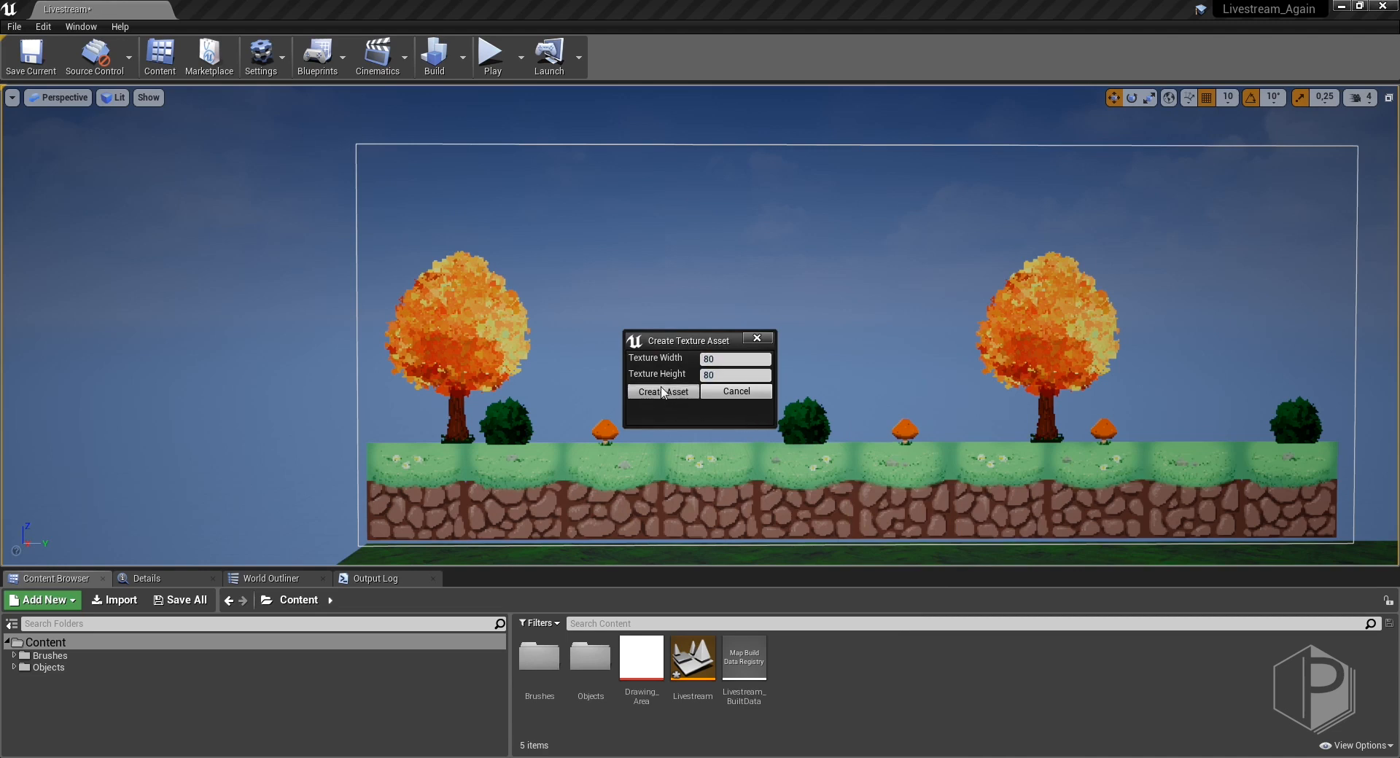
left_click(662, 392)
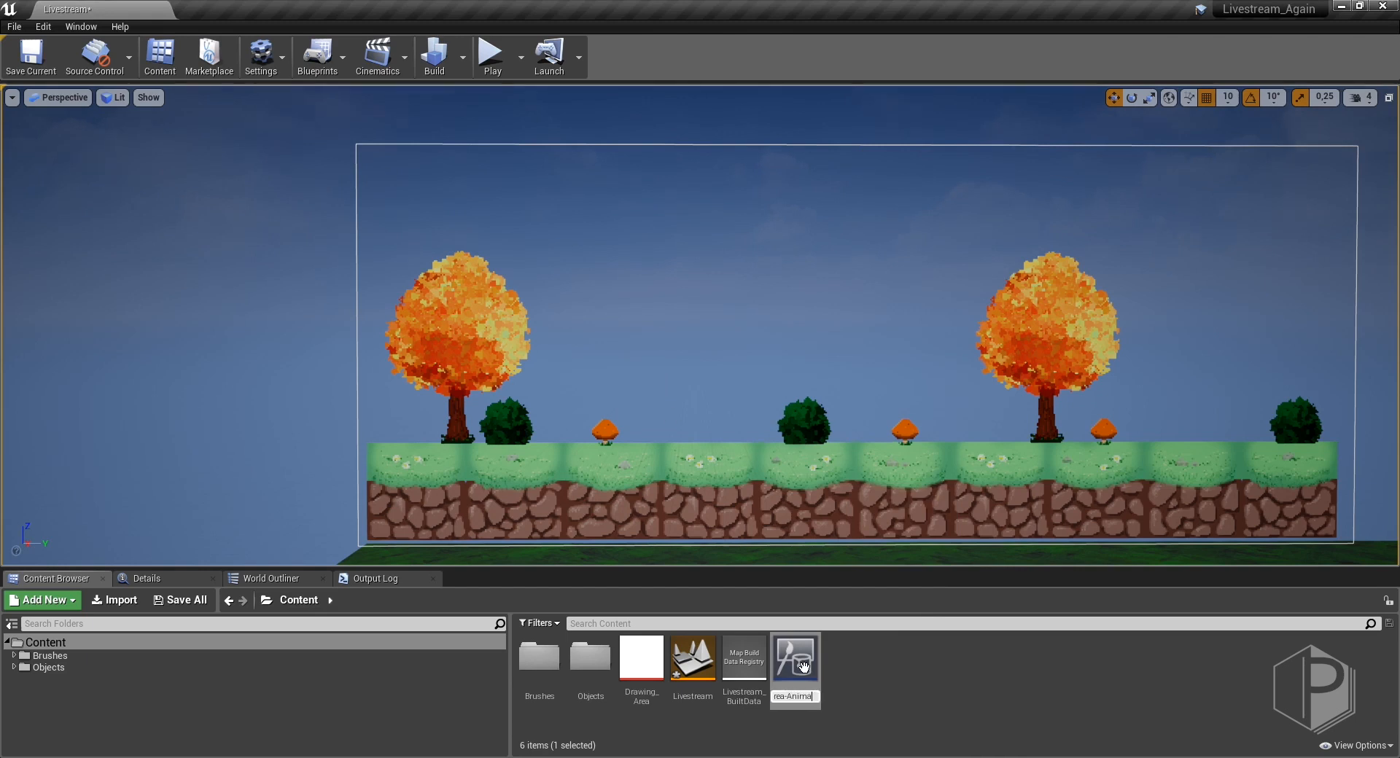
type("Animation")
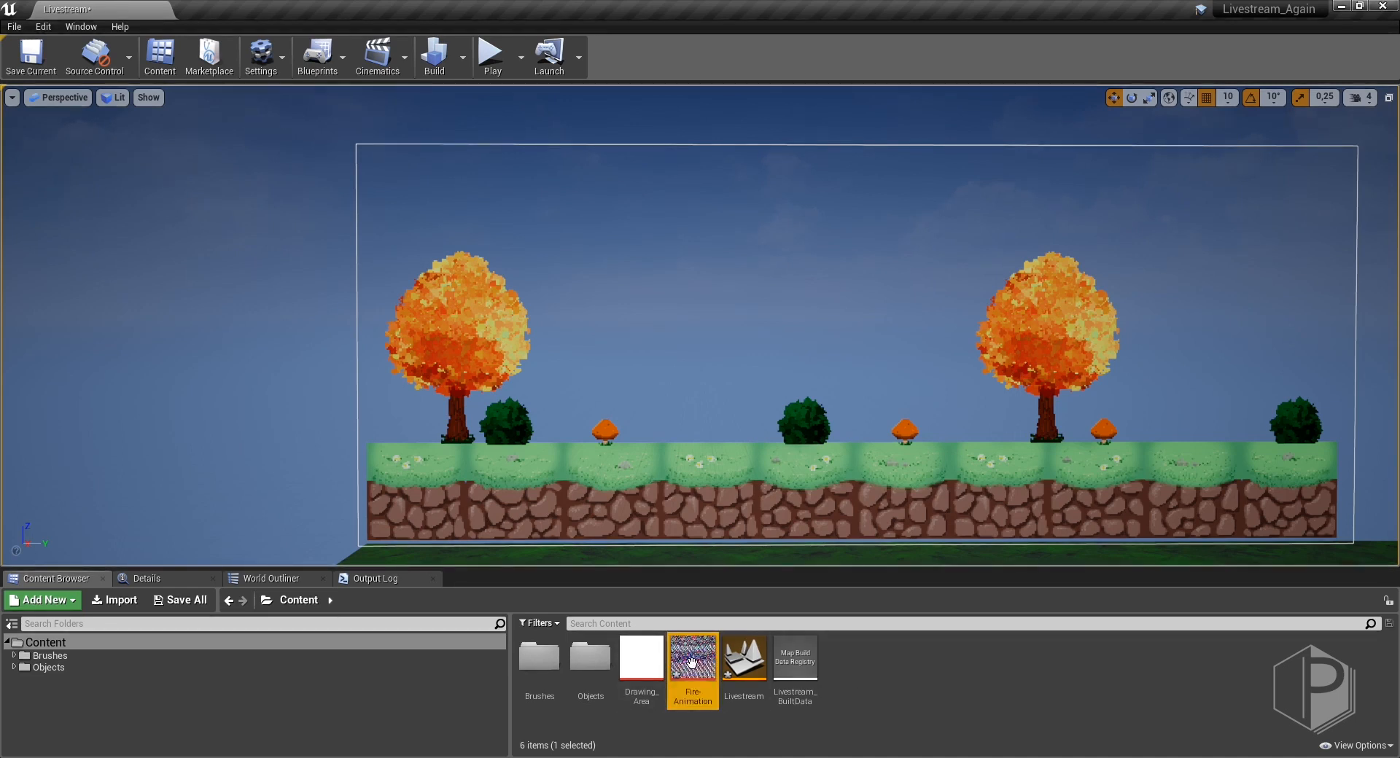
Edit Fire-Animation with ILIAD and rename its single layer to fire1.
right_click(692, 659)
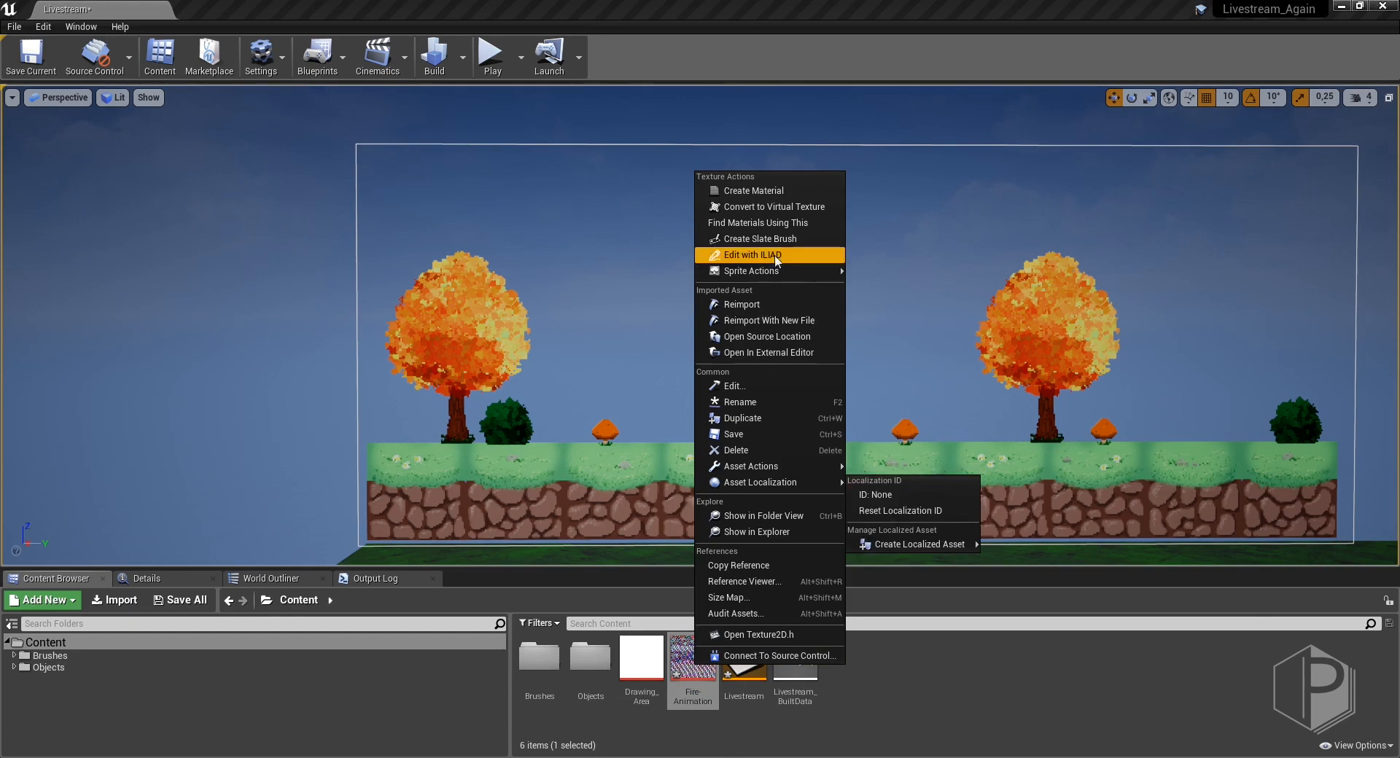
left_click(752, 256)
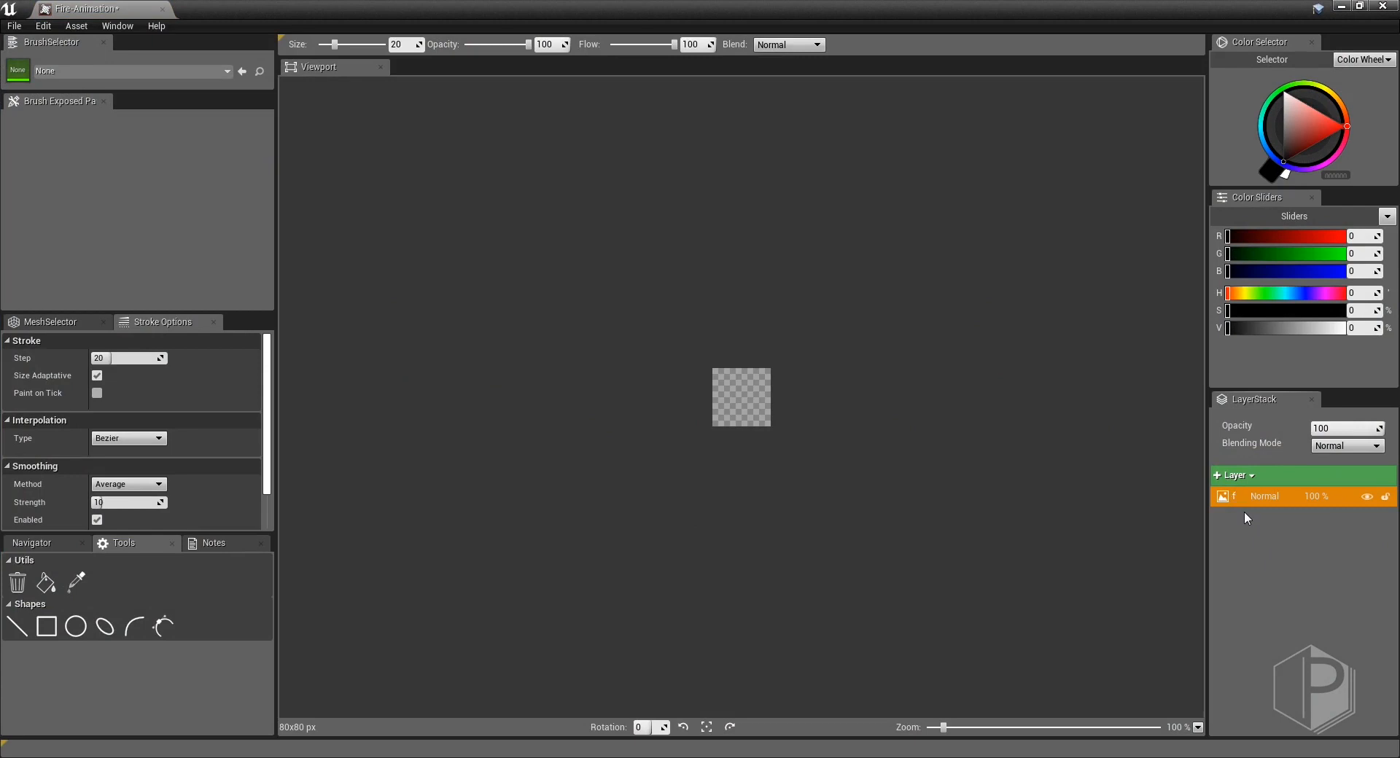
type("fire1")
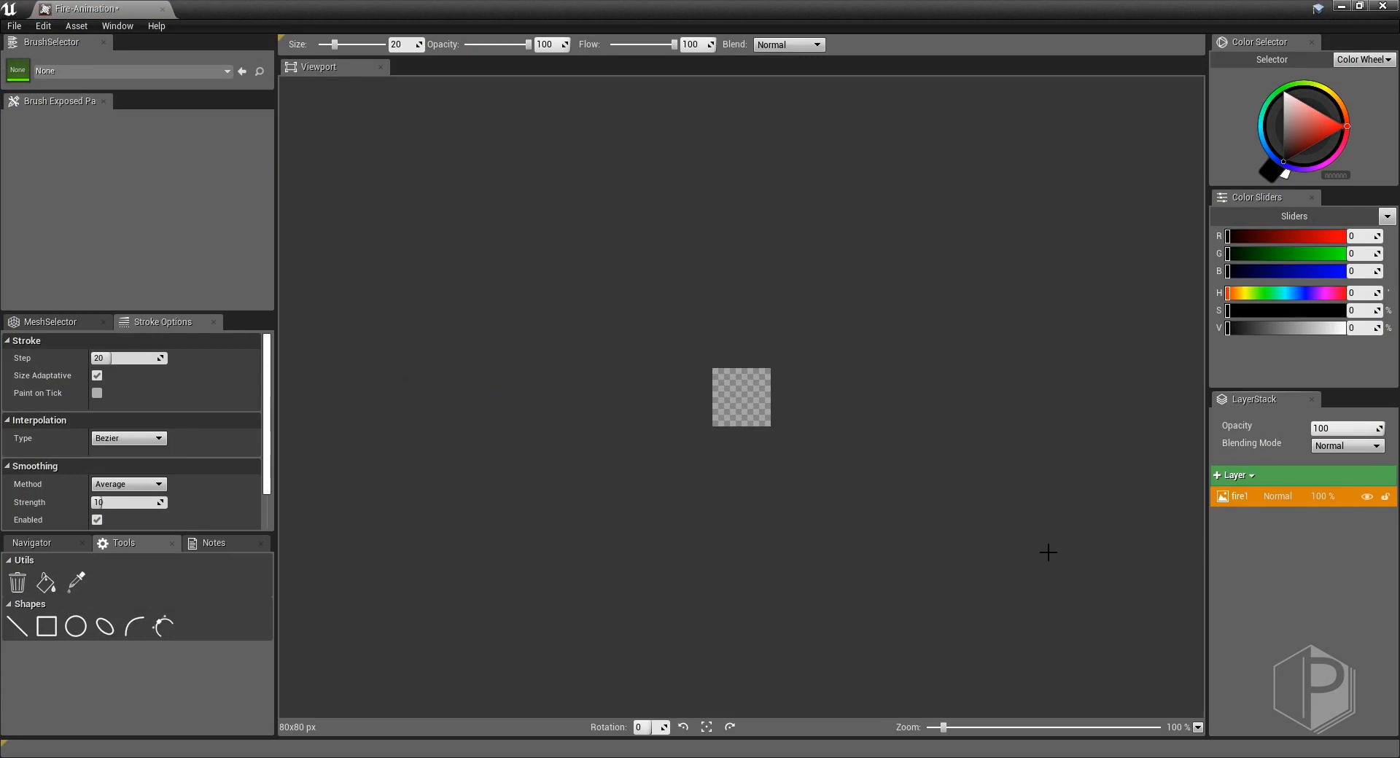
mouse_move(163, 164)
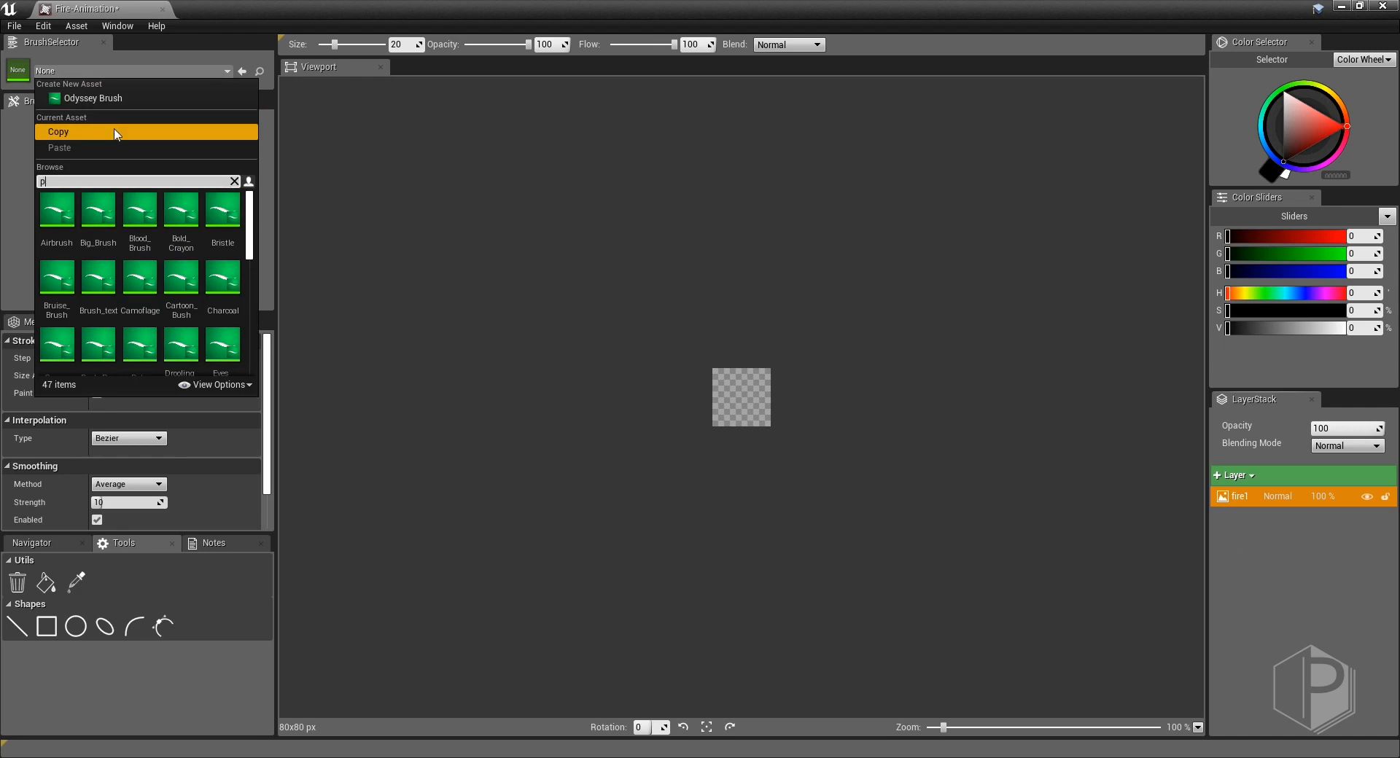
Select Pixel_Penbrush, fit the canvas to view and draw a black test stroke.
type("enbru")
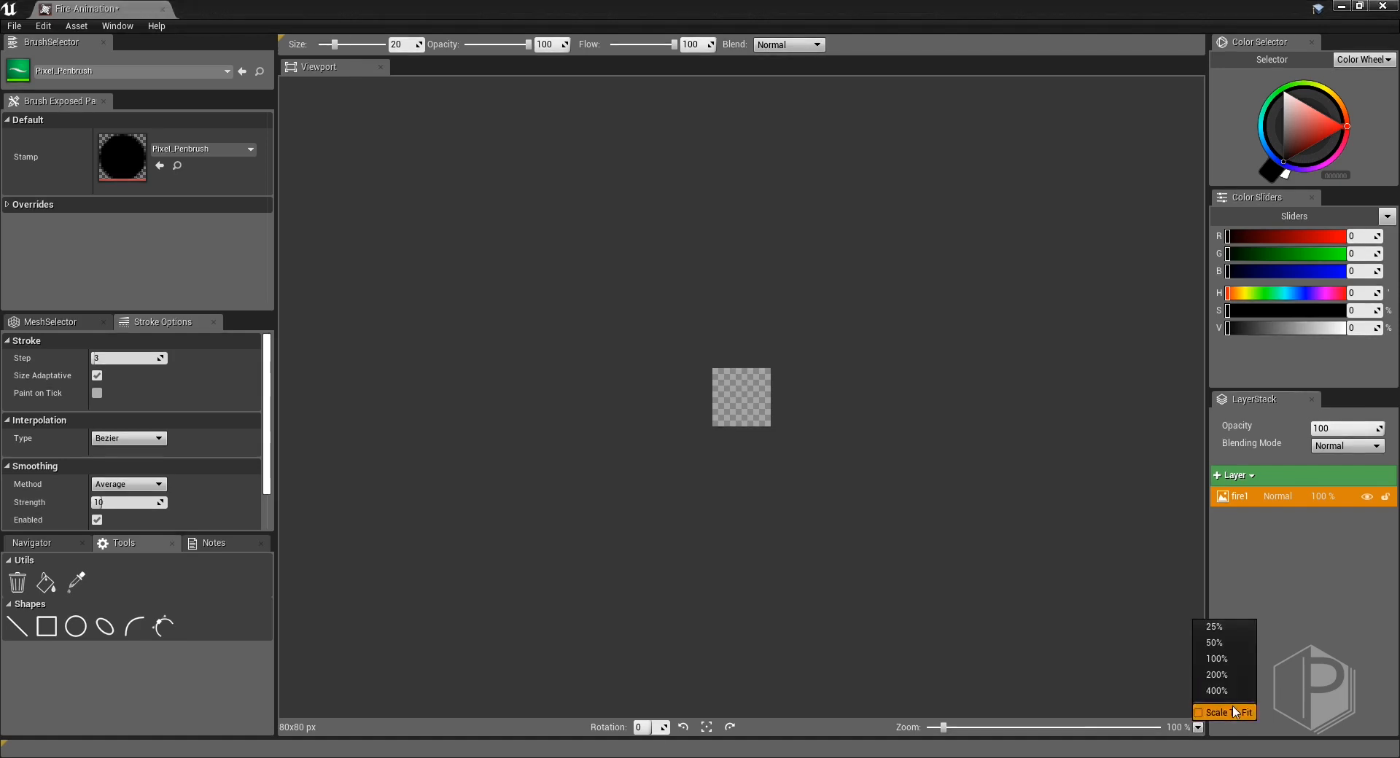
left_click(1234, 713)
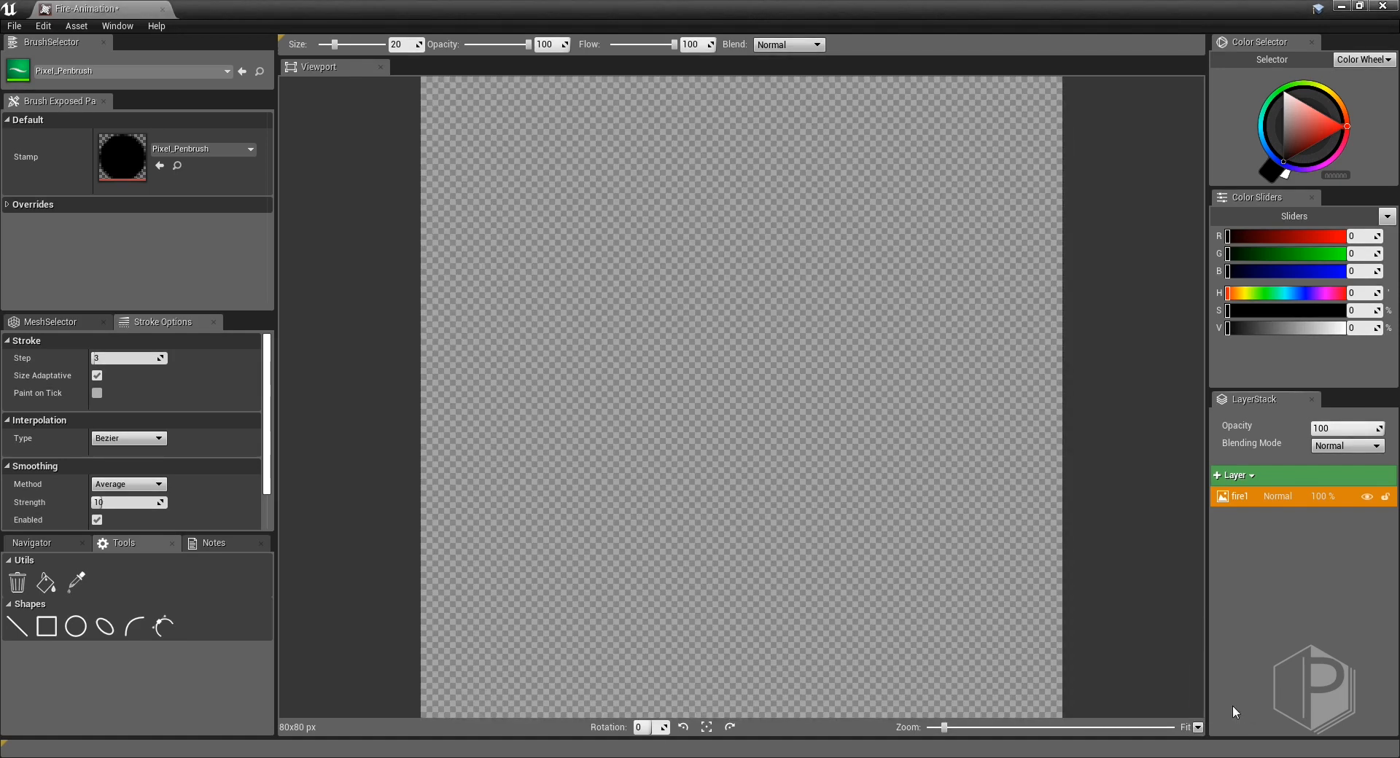
left_click_drag(669, 215, 625, 347)
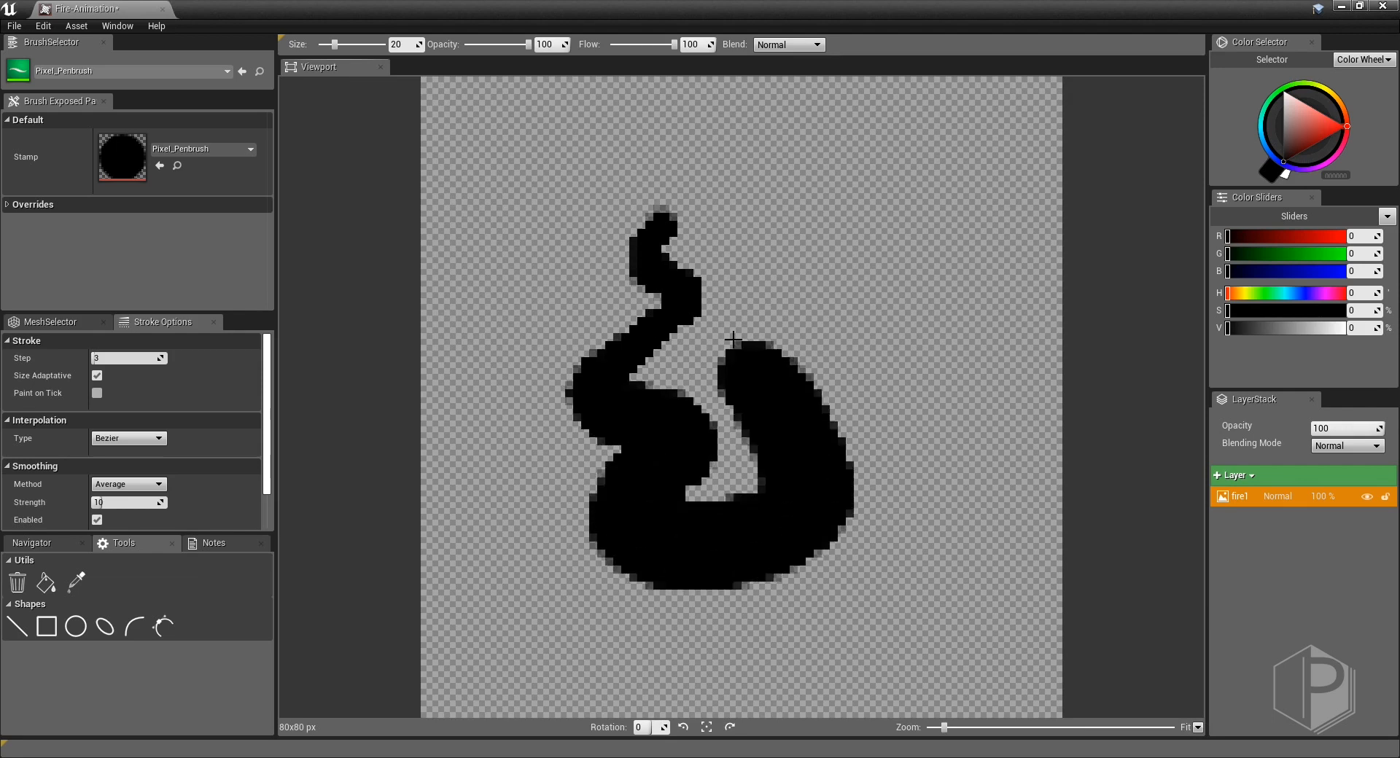
mouse_move(732, 307)
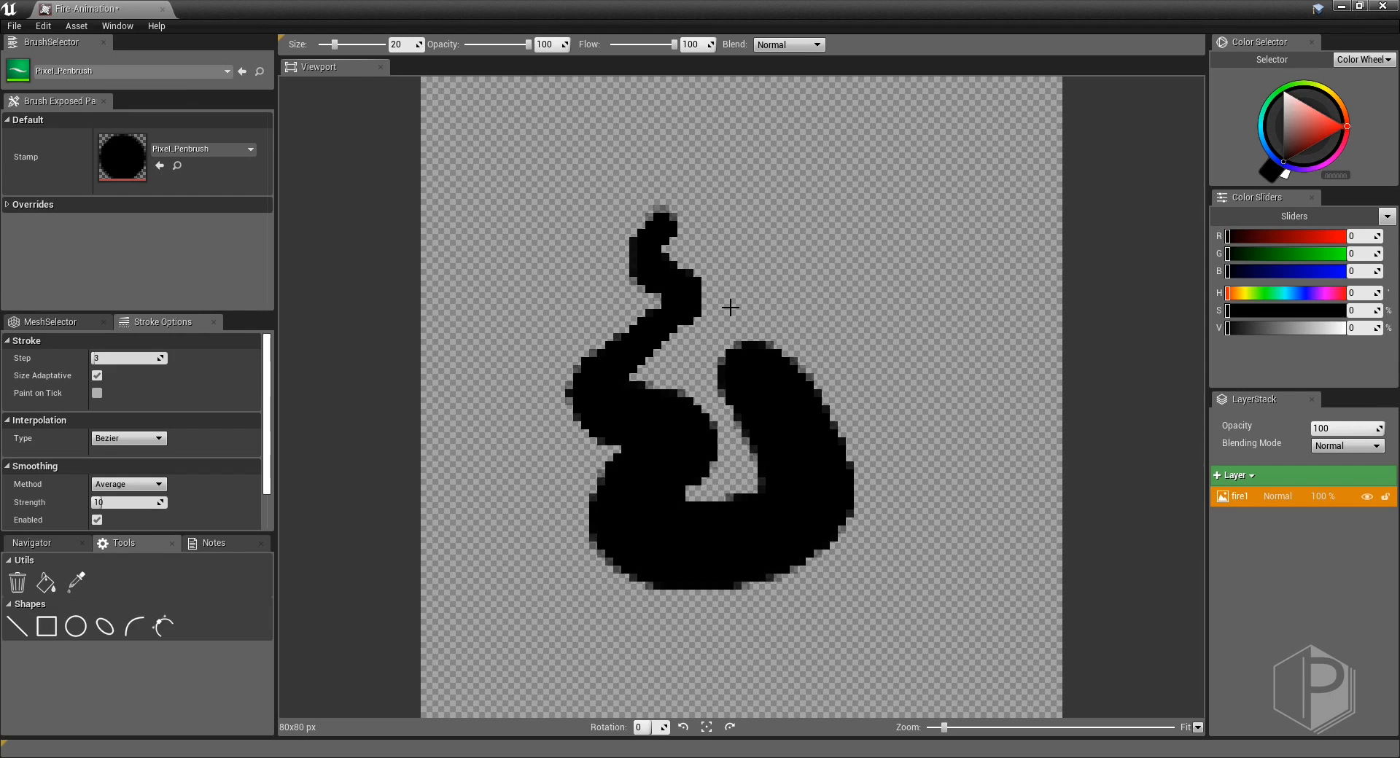
mouse_move(726, 284)
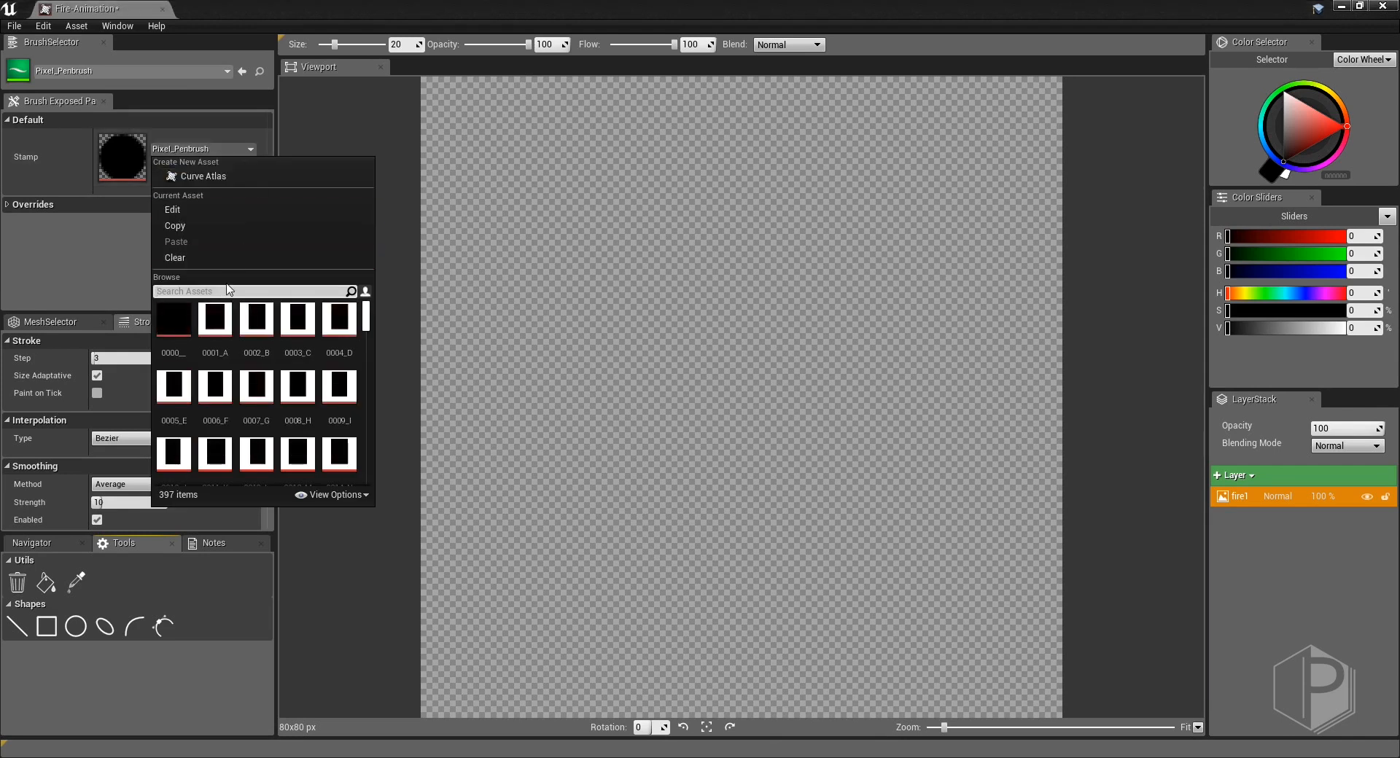
Set the brush to a 1px stamp, orange color with G 89, and size 10.
type("1px")
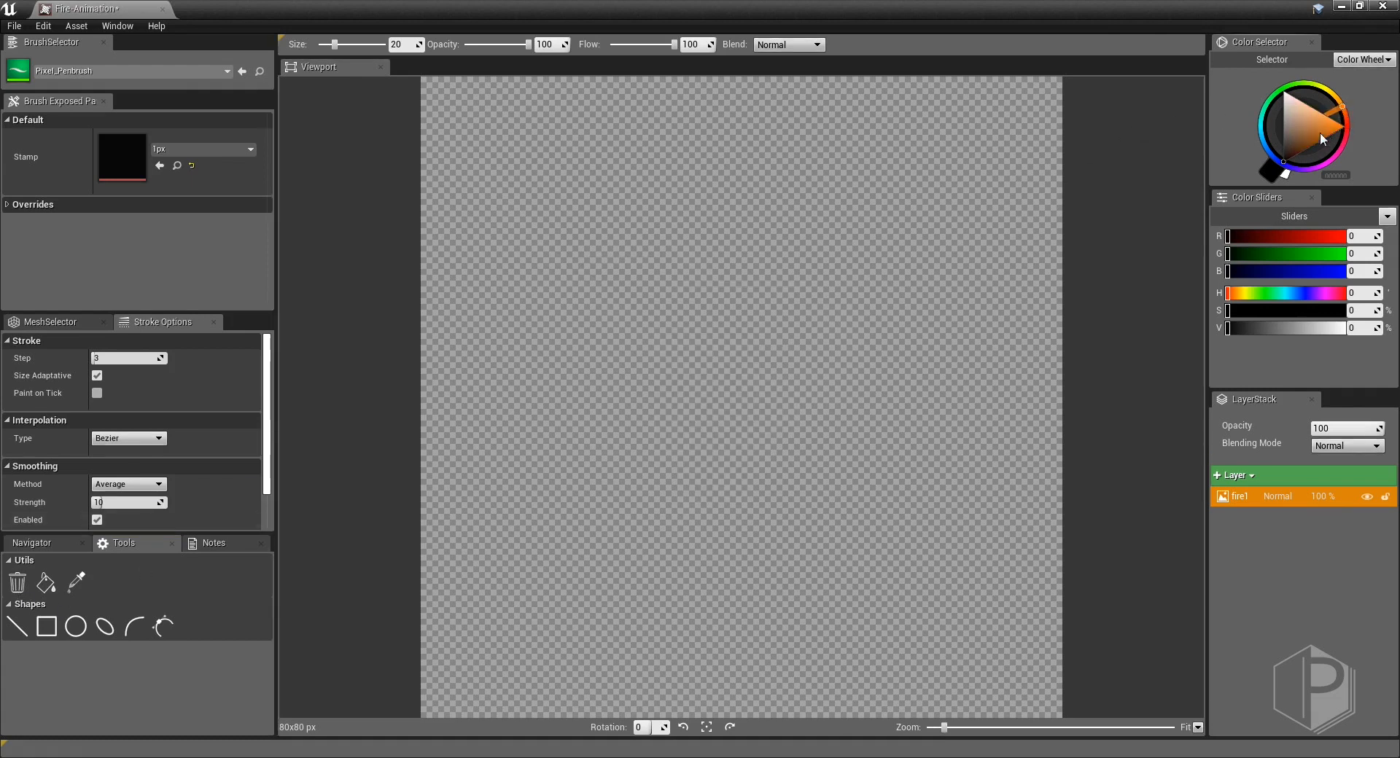
mouse_move(1343, 110)
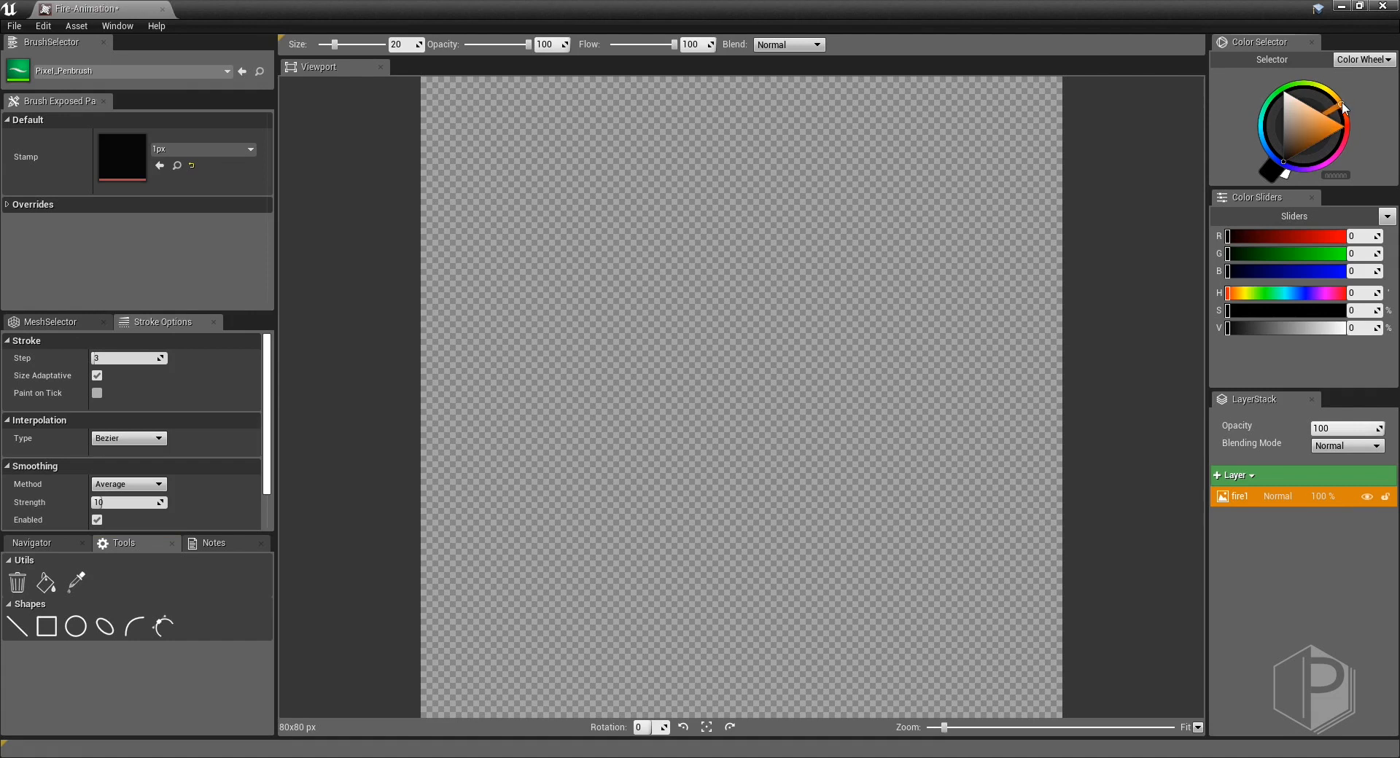
left_click(1345, 124)
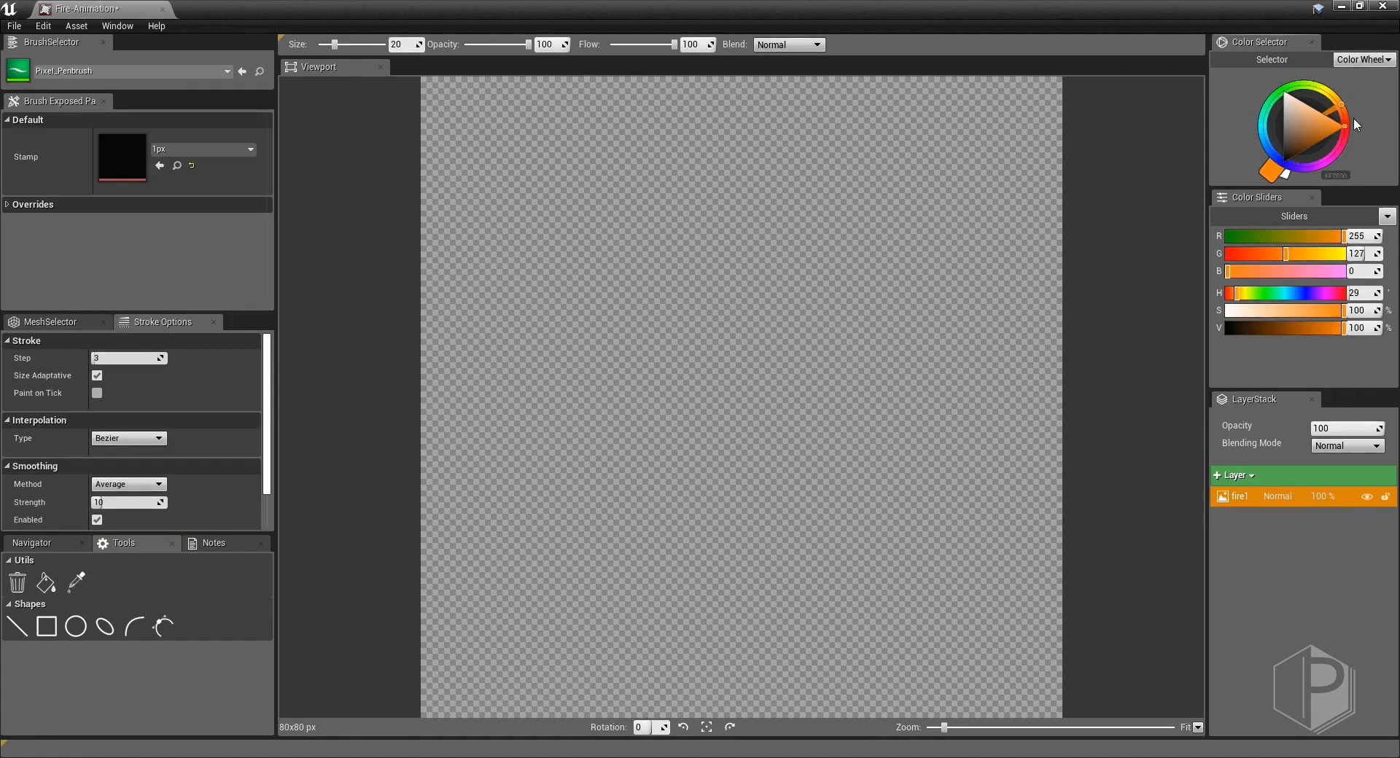
mouse_move(712, 682)
type("89")
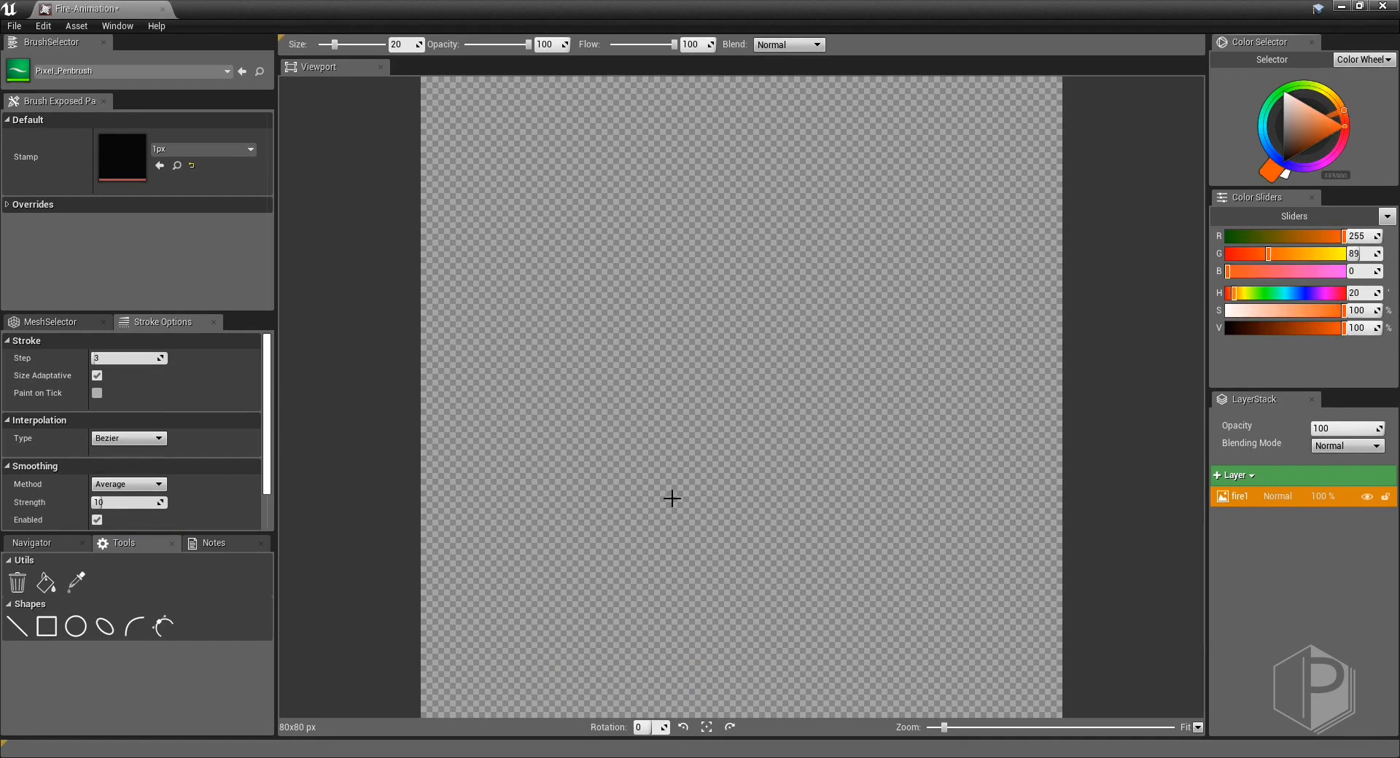
mouse_move(729, 683)
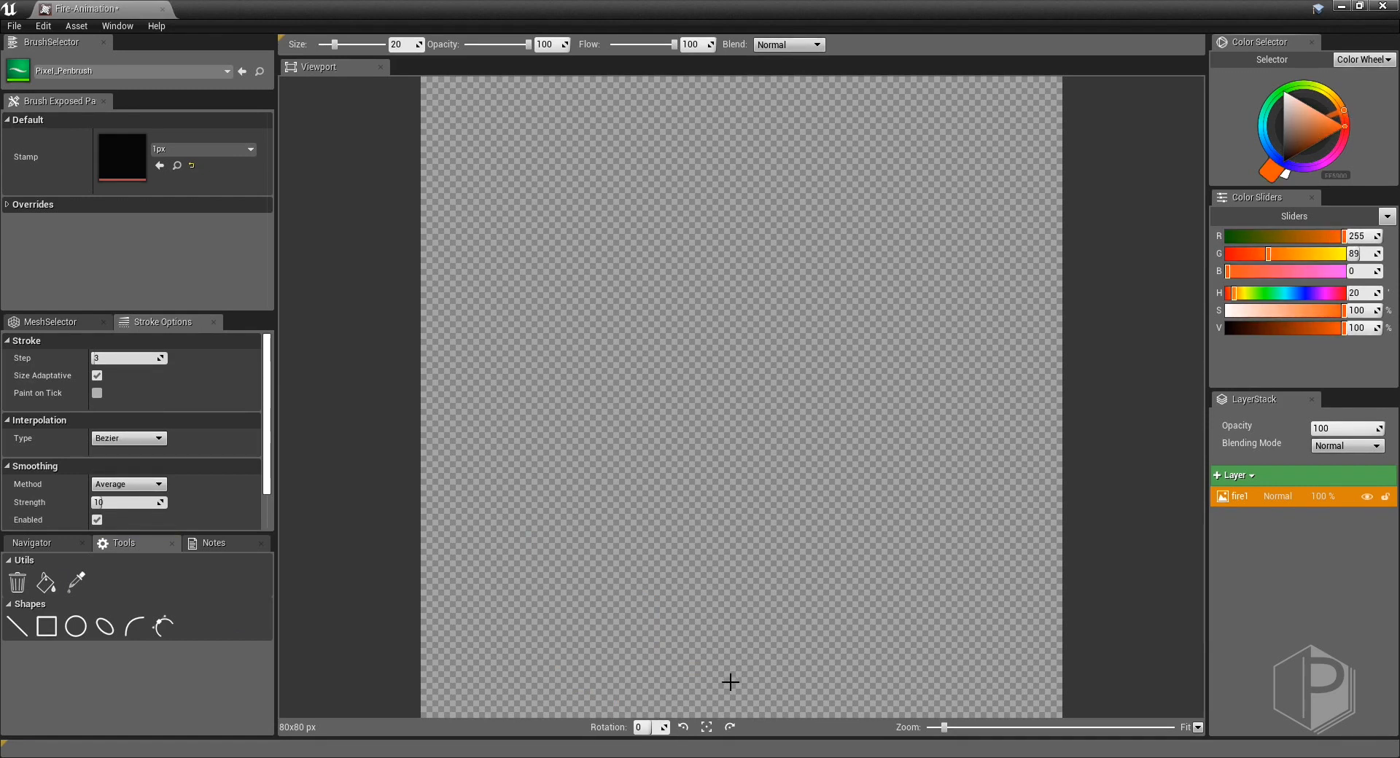
left_click(398, 44)
type("10")
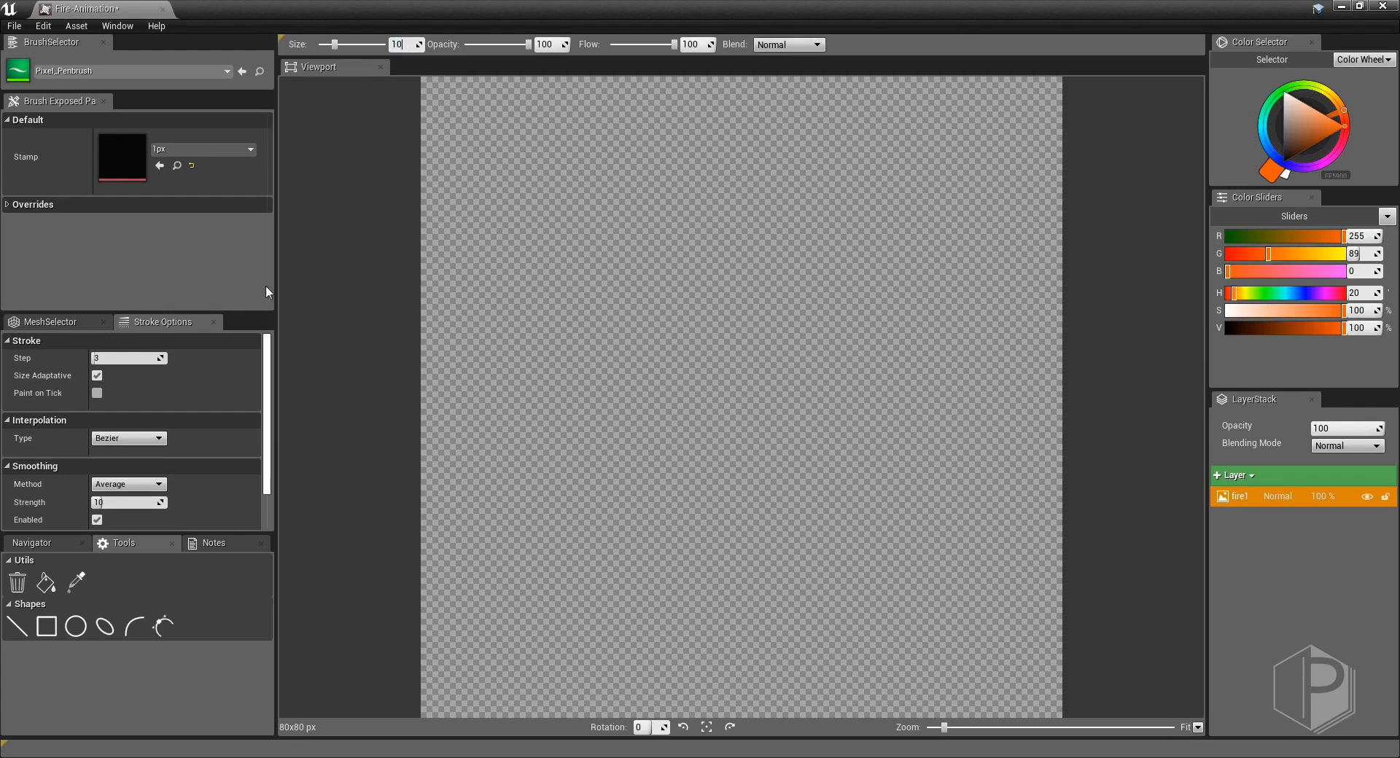
Paint the orange flame outline from base to tip and fill its interior on fire1.
left_click_drag(643, 678, 723, 678)
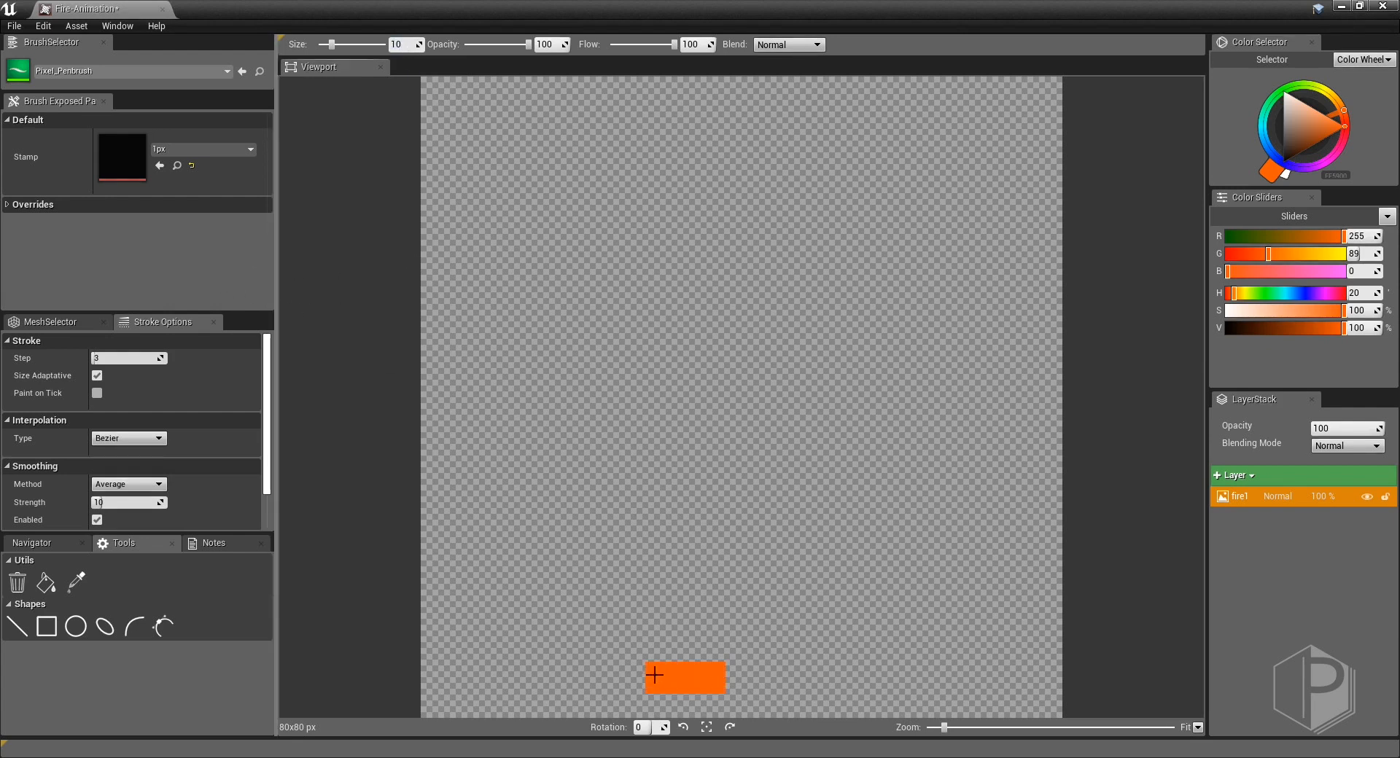
left_click_drag(678, 670, 550, 403)
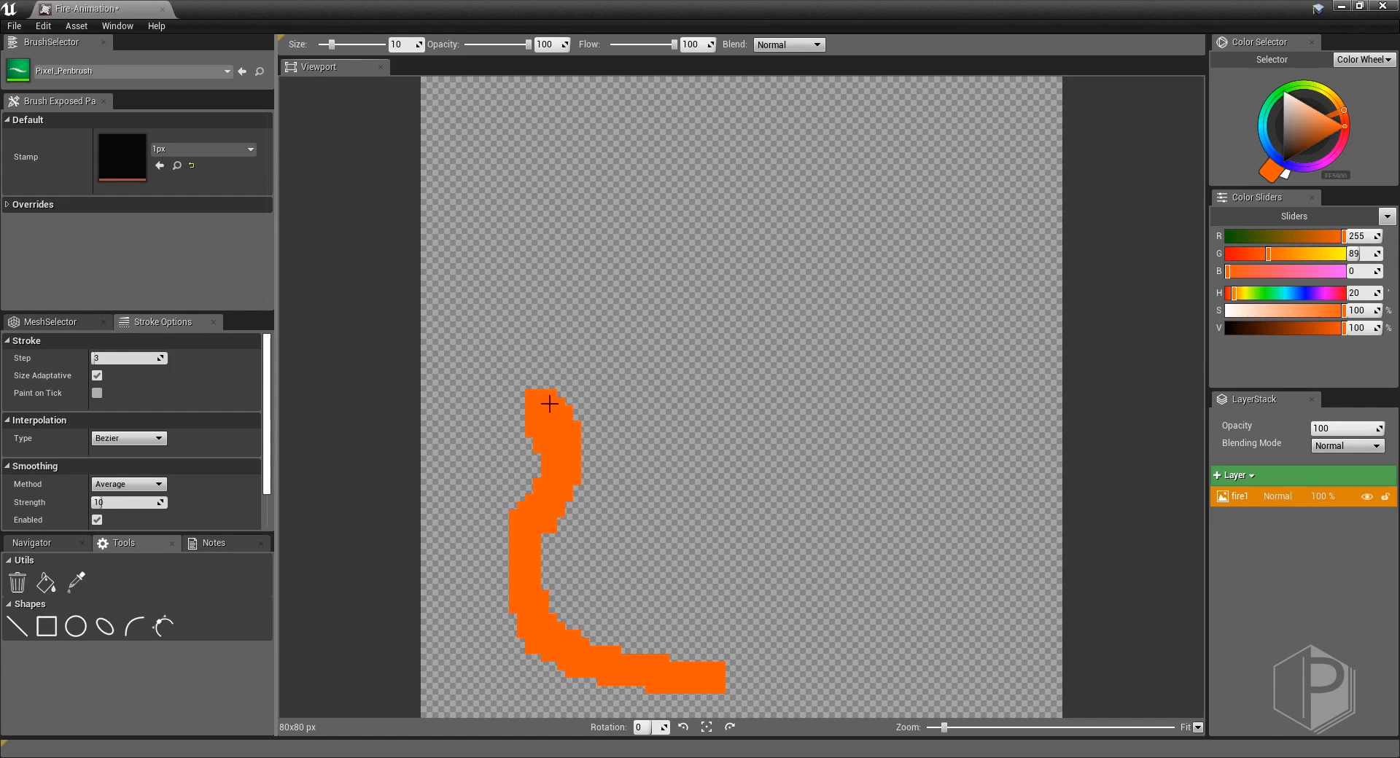
left_click_drag(550, 402, 815, 404)
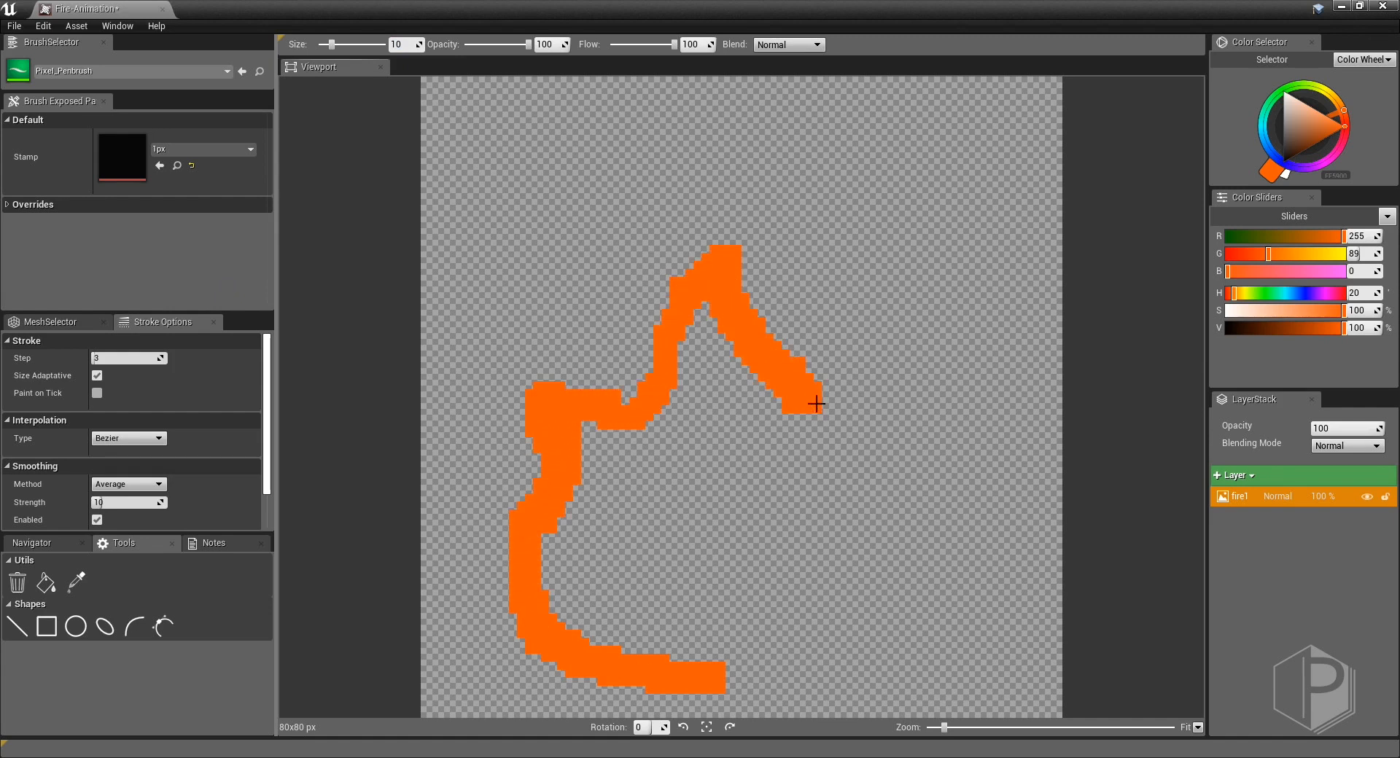
left_click_drag(815, 404, 753, 662)
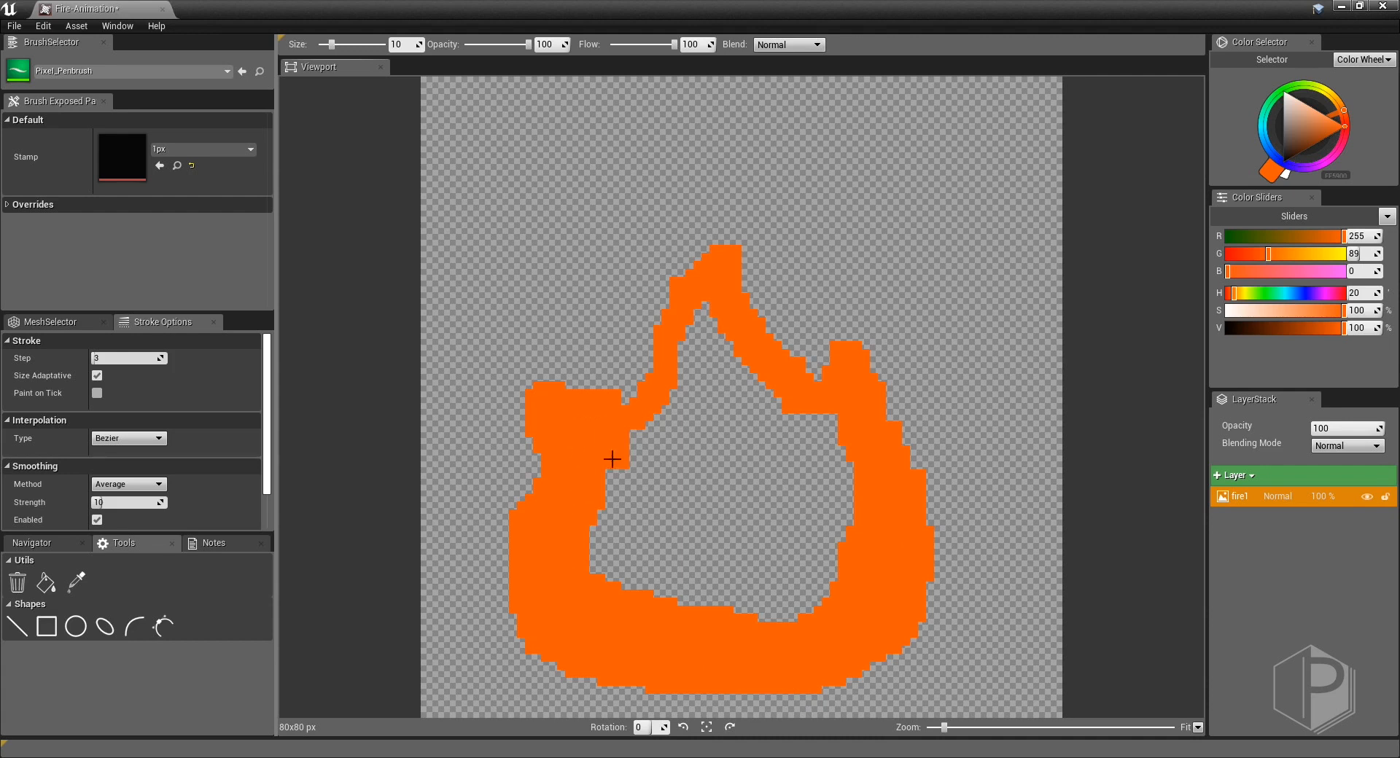
left_click_drag(614, 458, 823, 464)
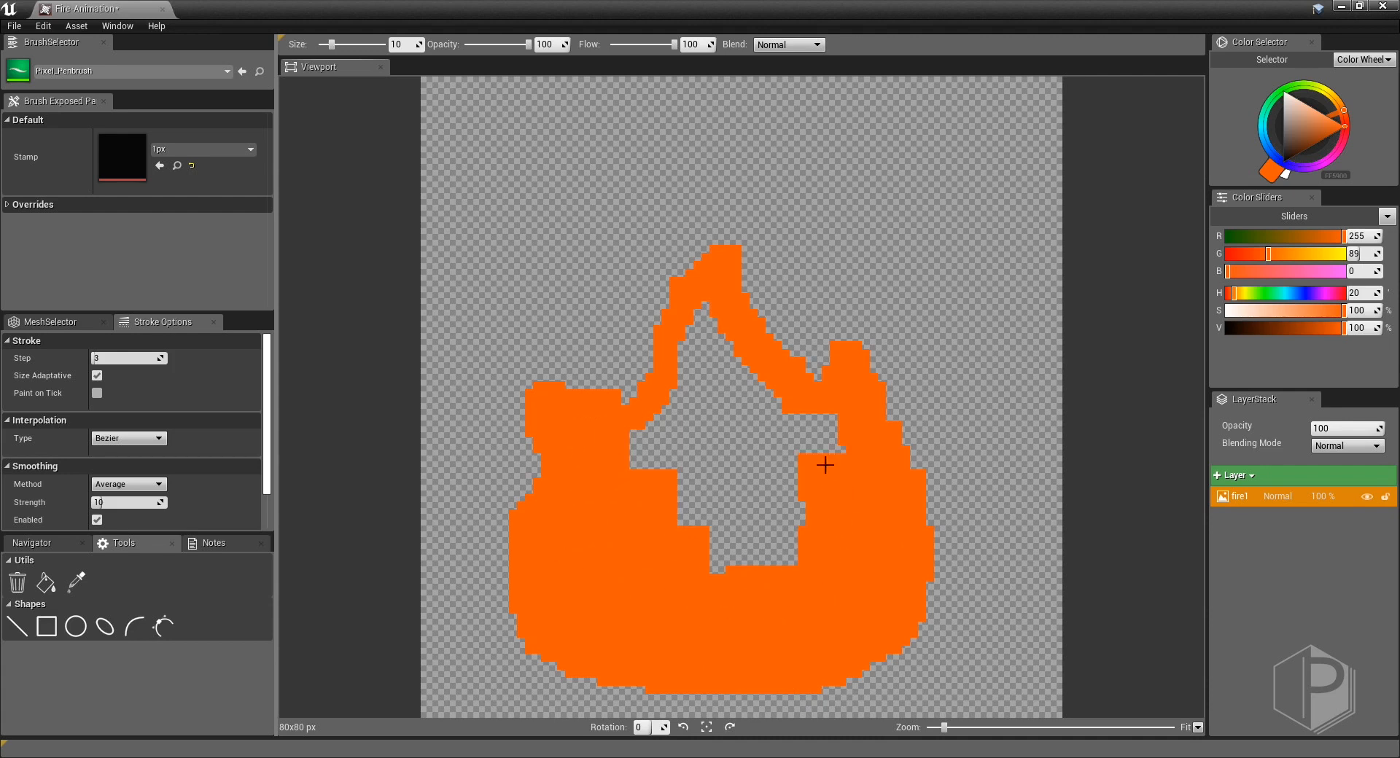
left_click_drag(825, 465, 650, 452)
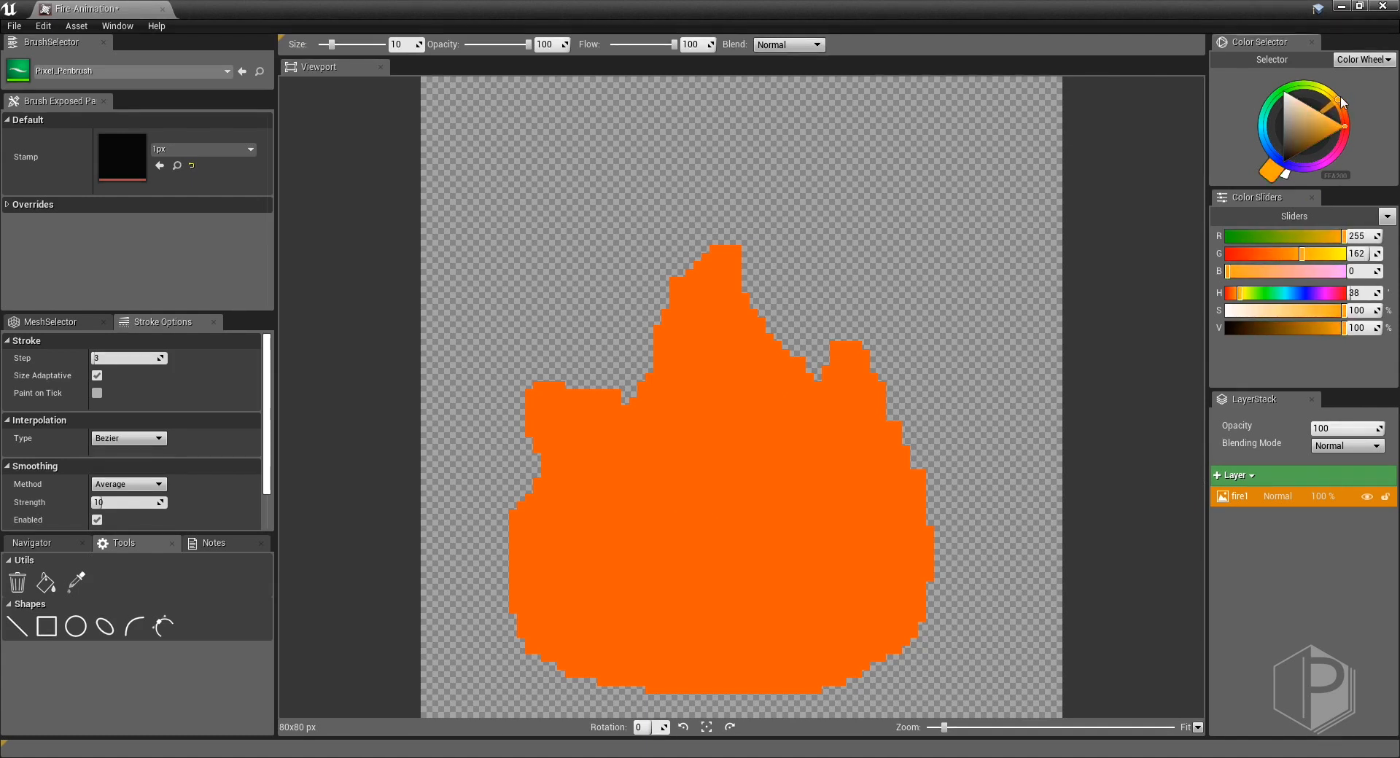
Paint a lighter orange inner flame with its own tip near the fire's base.
left_click(680, 671)
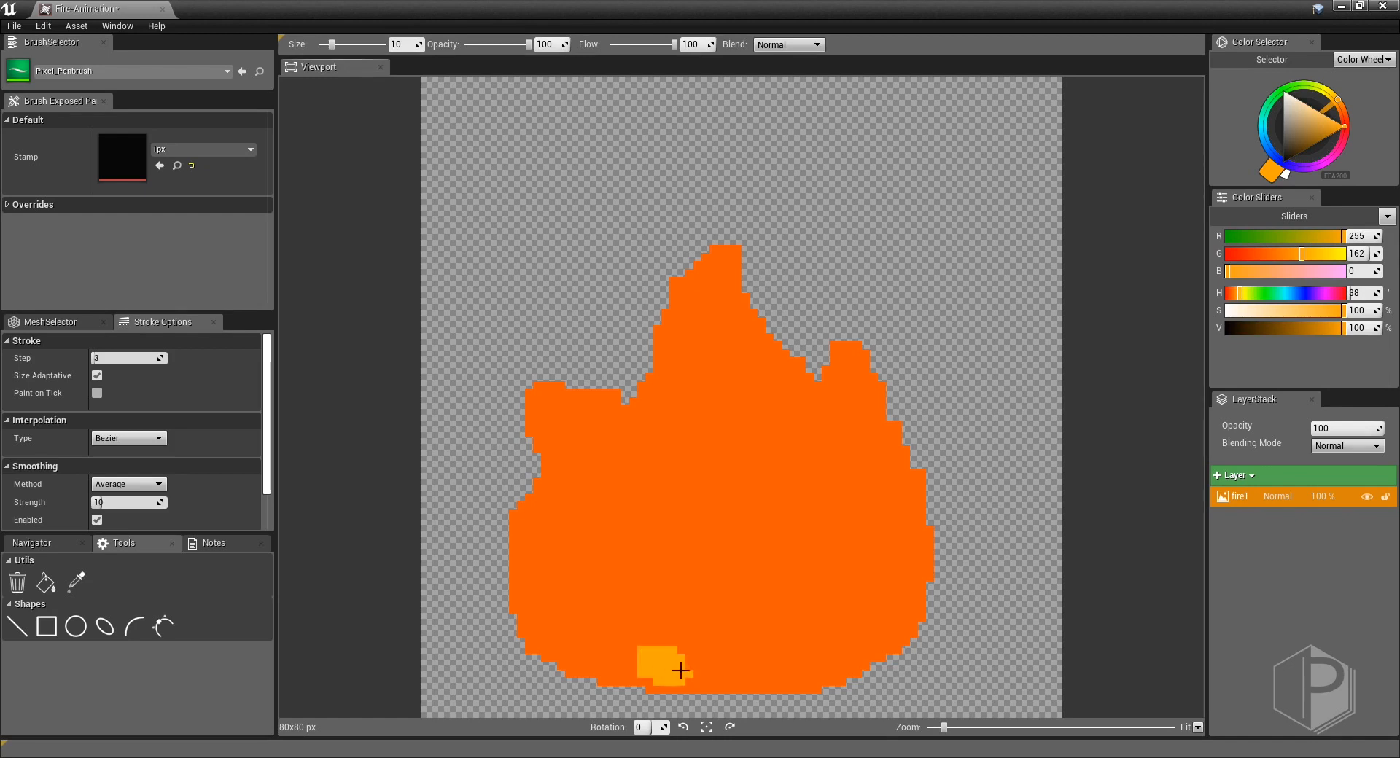
left_click_drag(681, 673, 678, 571)
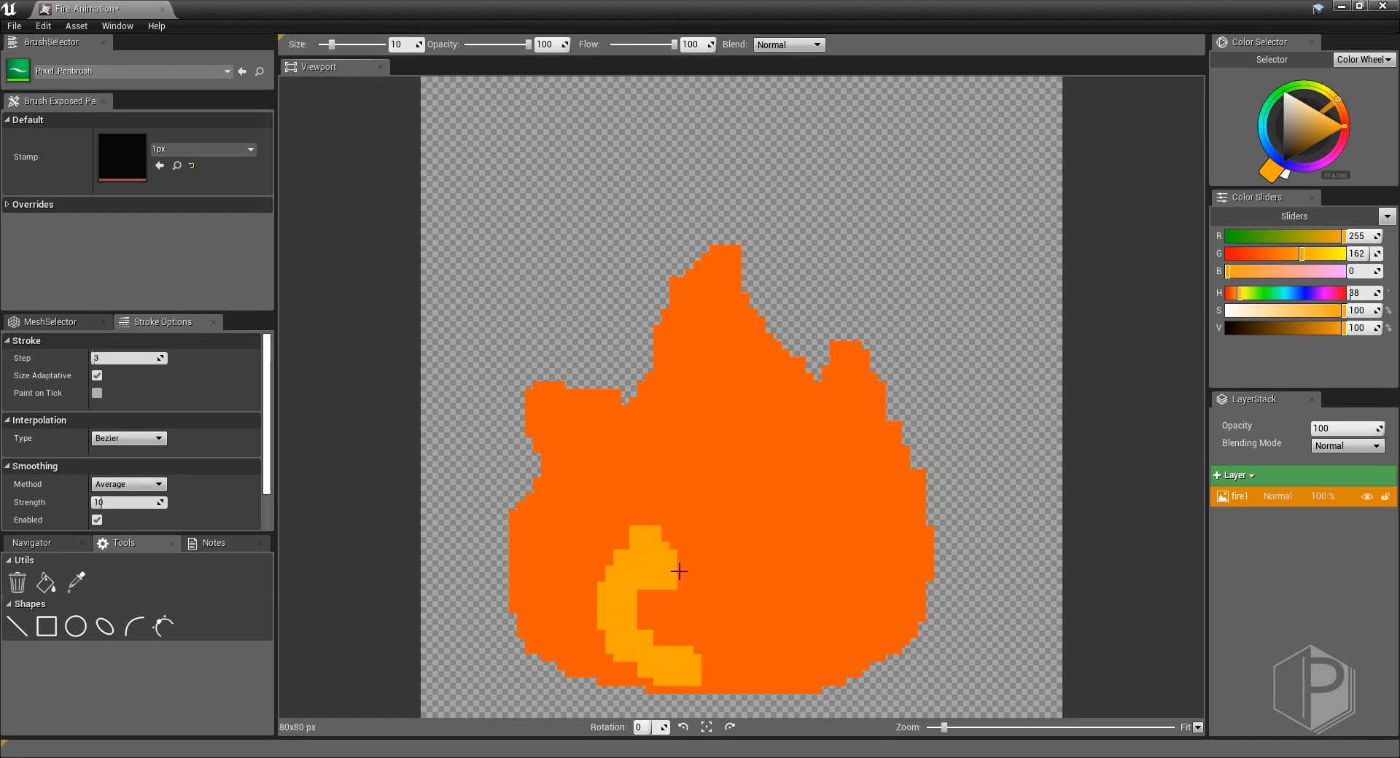
left_click_drag(678, 571, 783, 618)
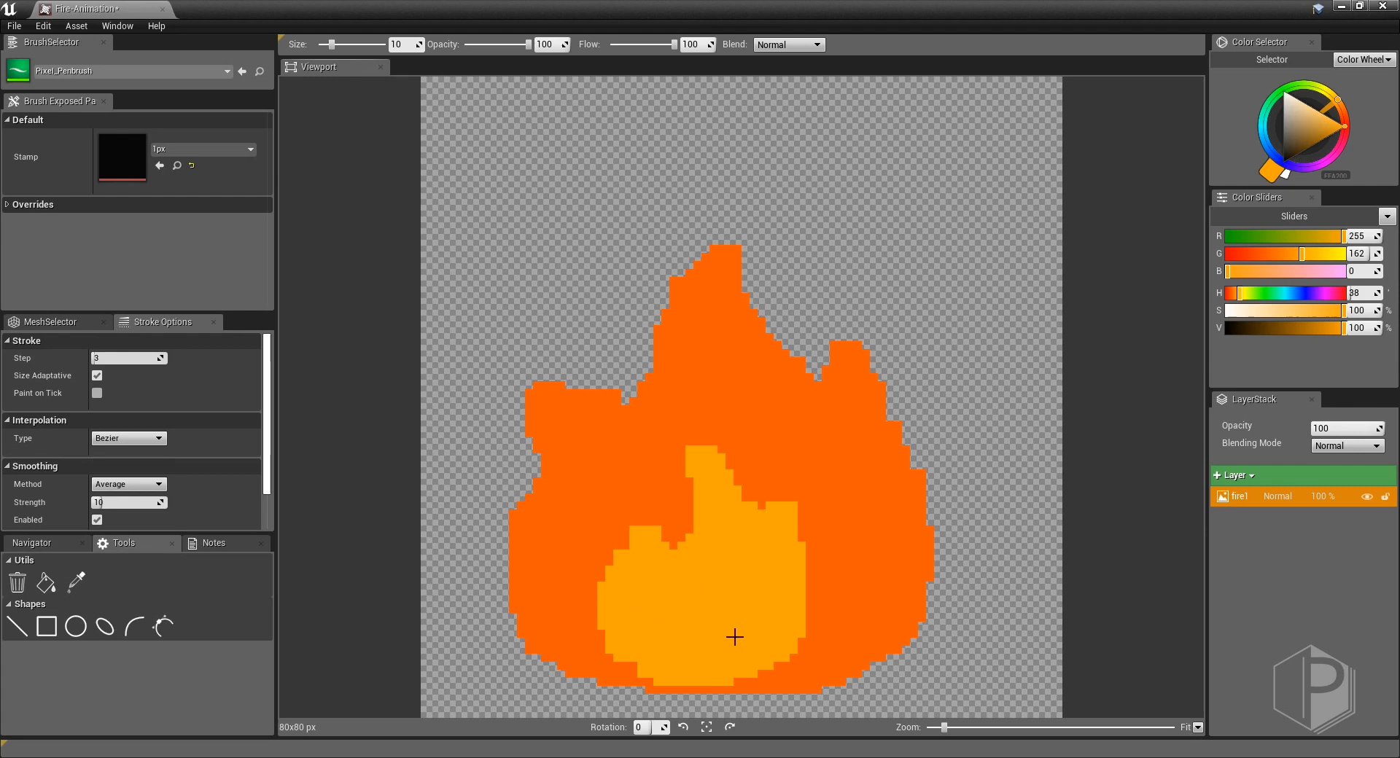
mouse_move(726, 663)
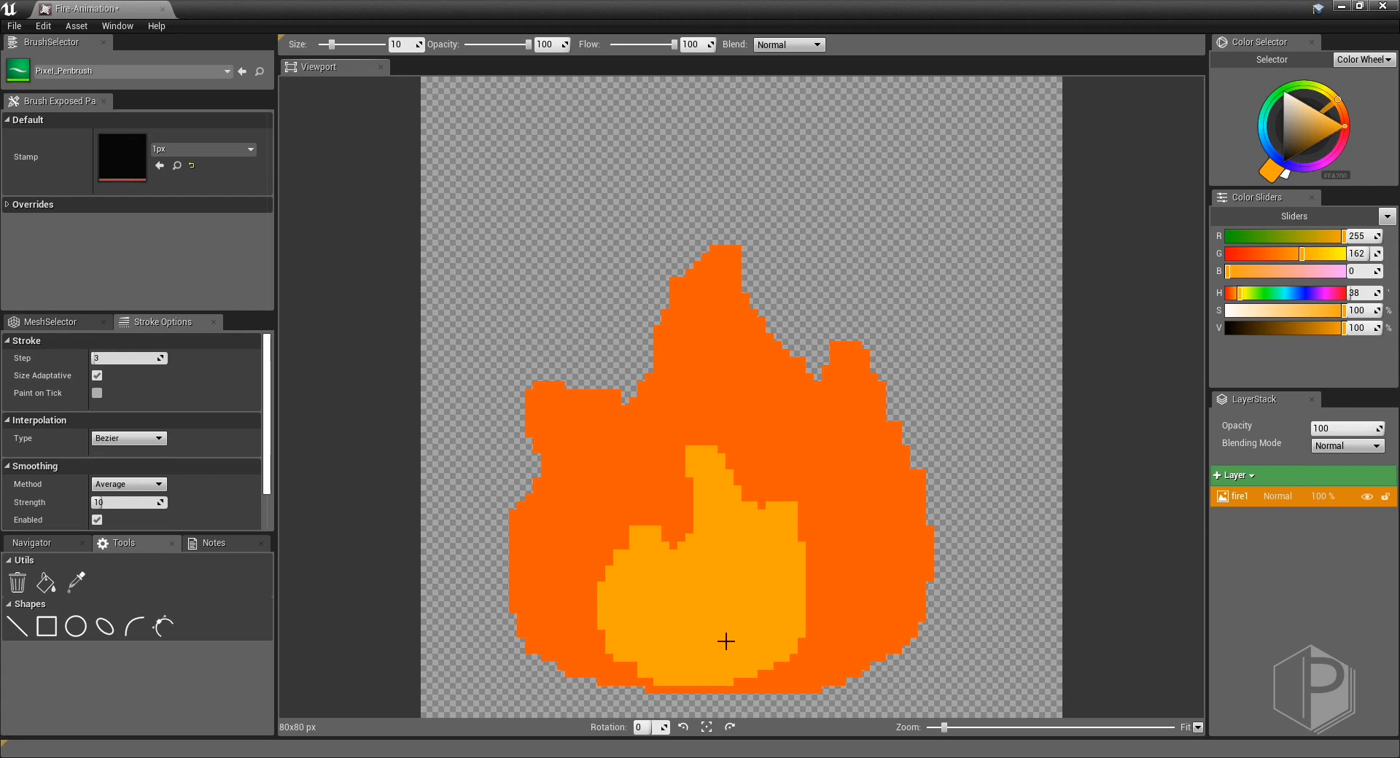
mouse_move(1184, 555)
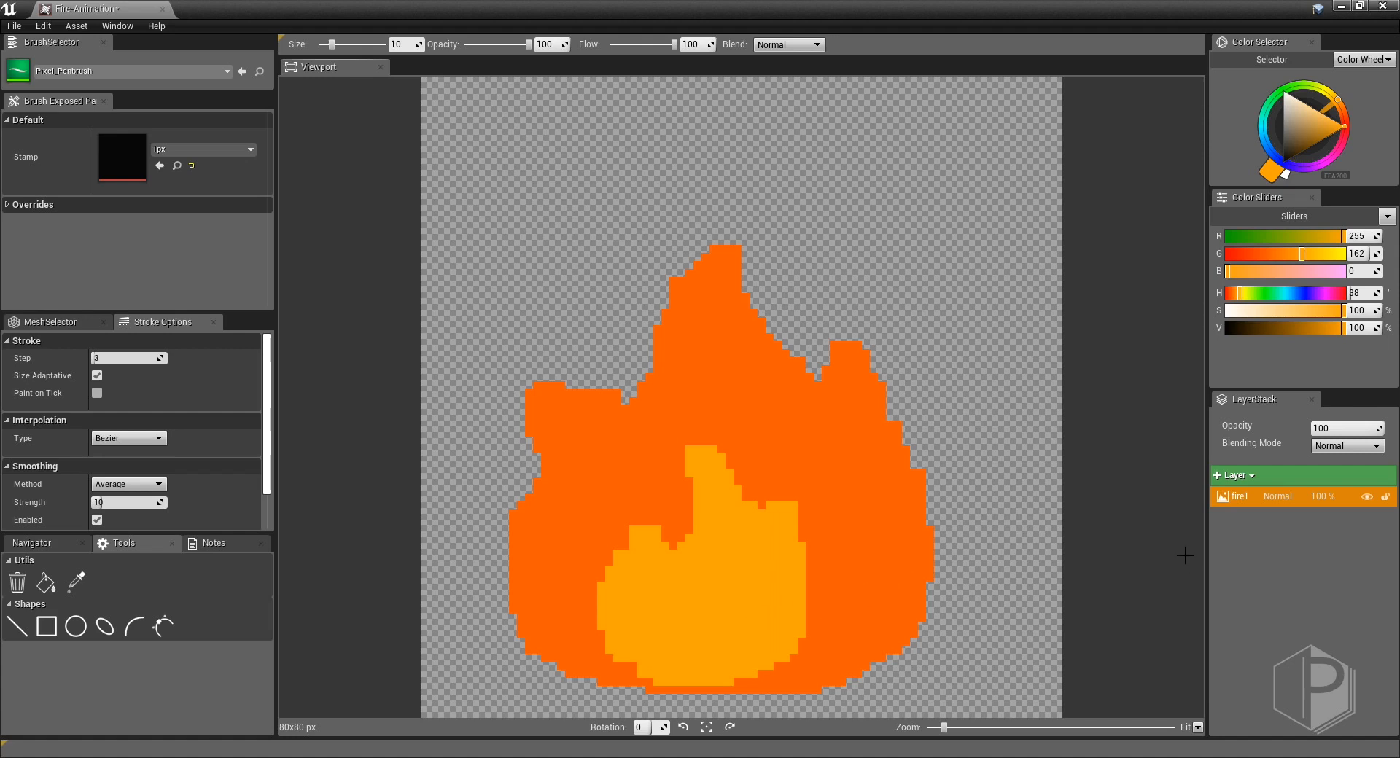
Duplicate the flame into new layers and set the brush Blend mode to Erase for fire3.
right_click(1278, 496)
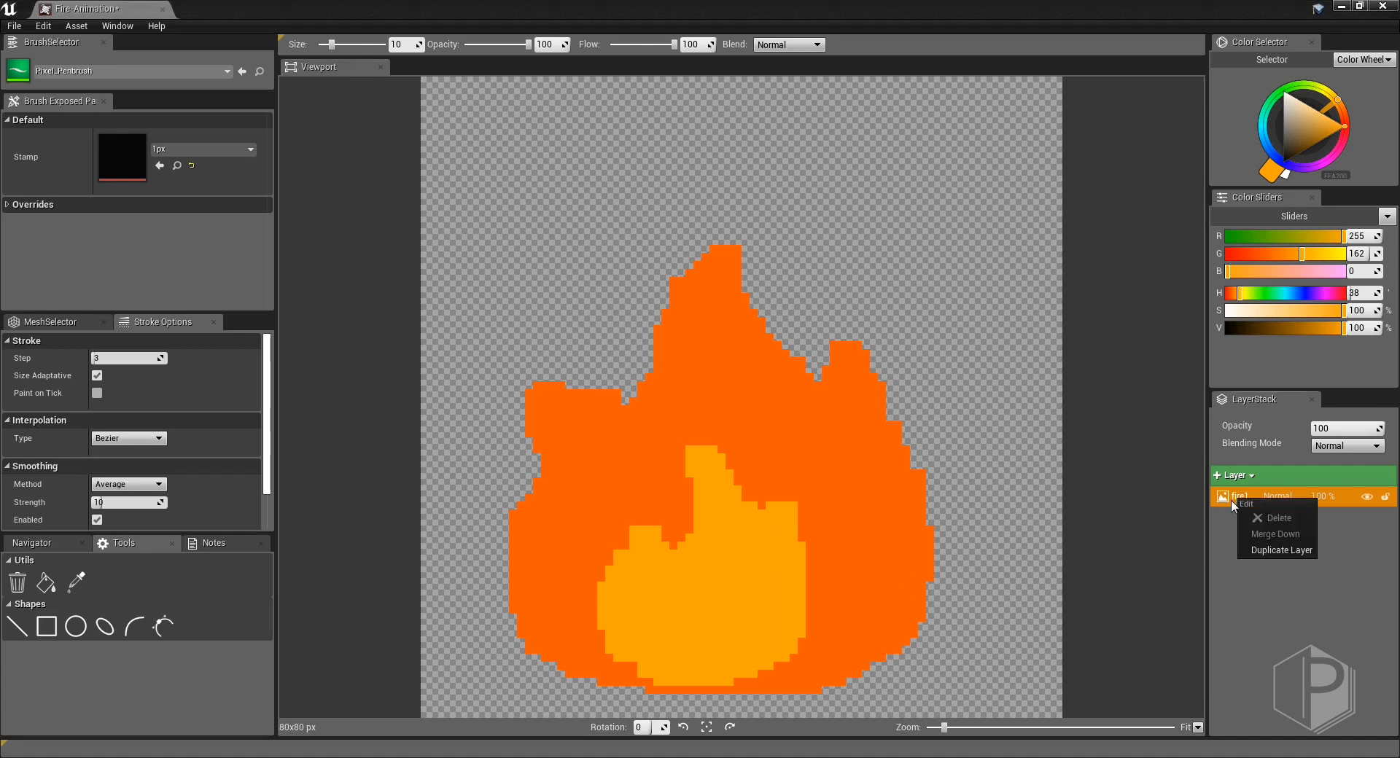
left_click(1280, 550)
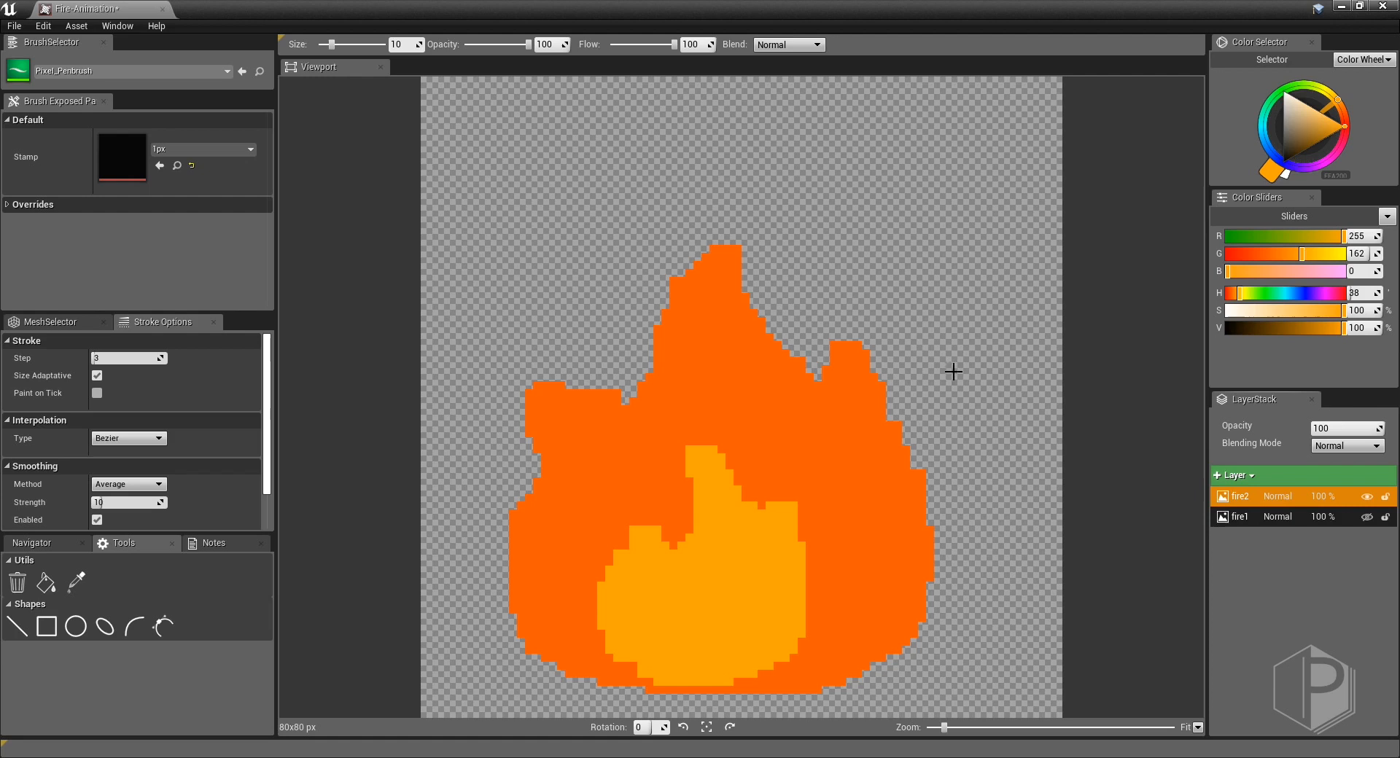
left_click(788, 45)
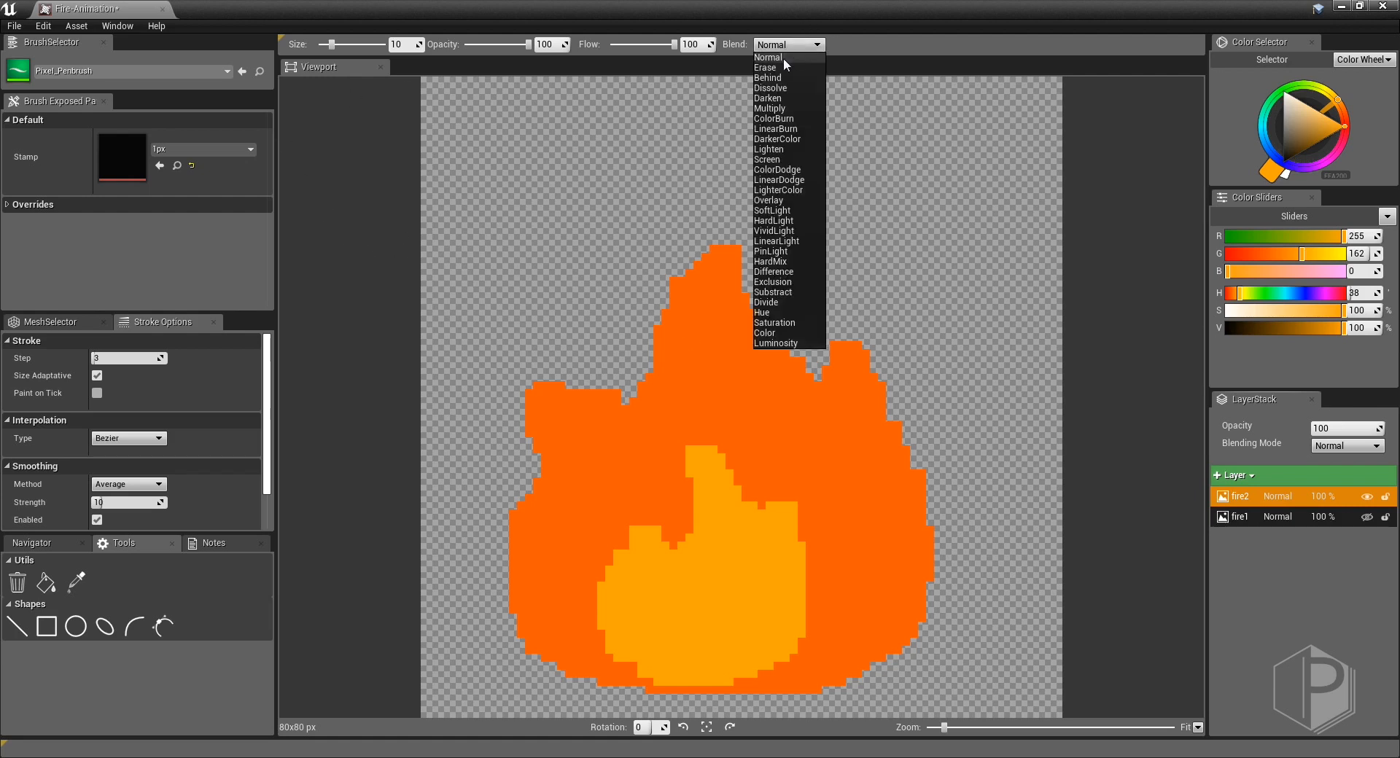
left_click(764, 67)
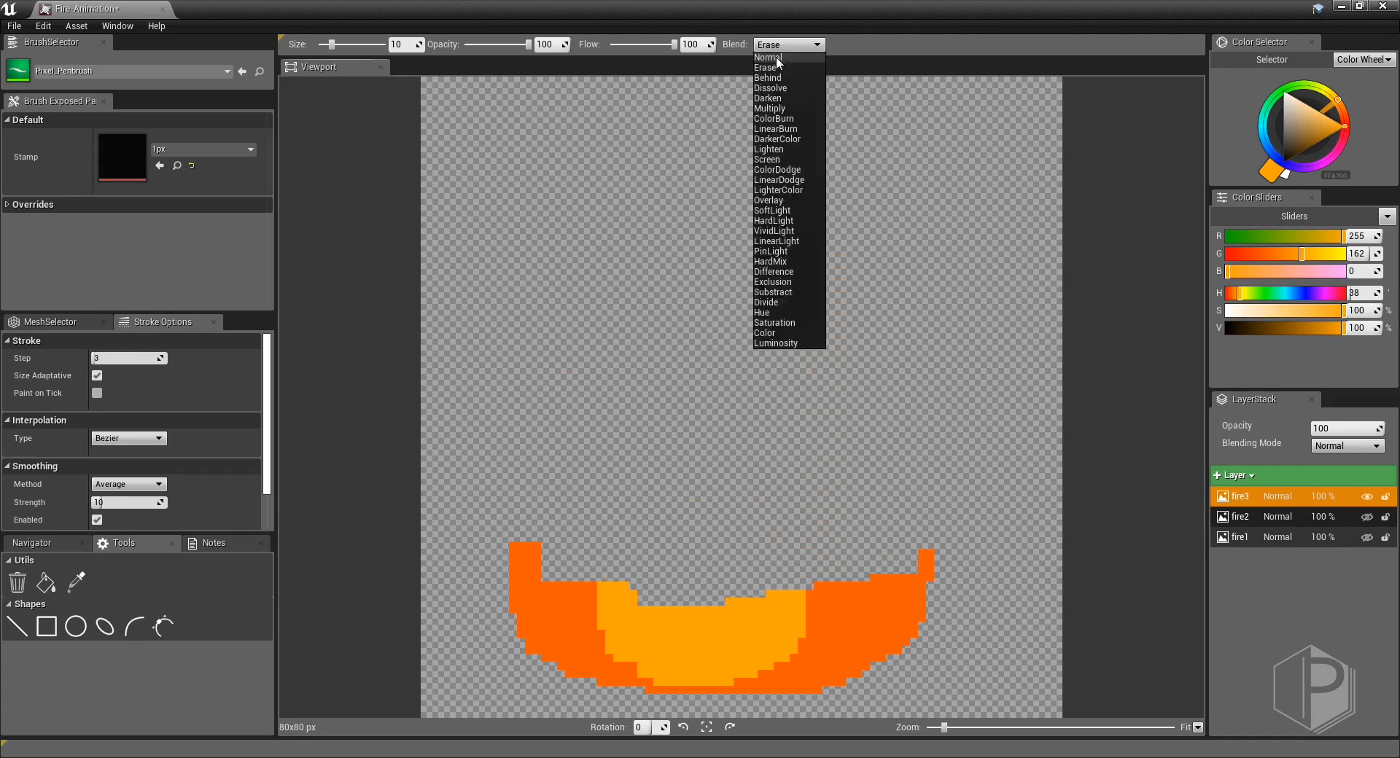
Set Blend back to Normal and paint a tall orange flame tongue on the left of fire3.
left_click(767, 57)
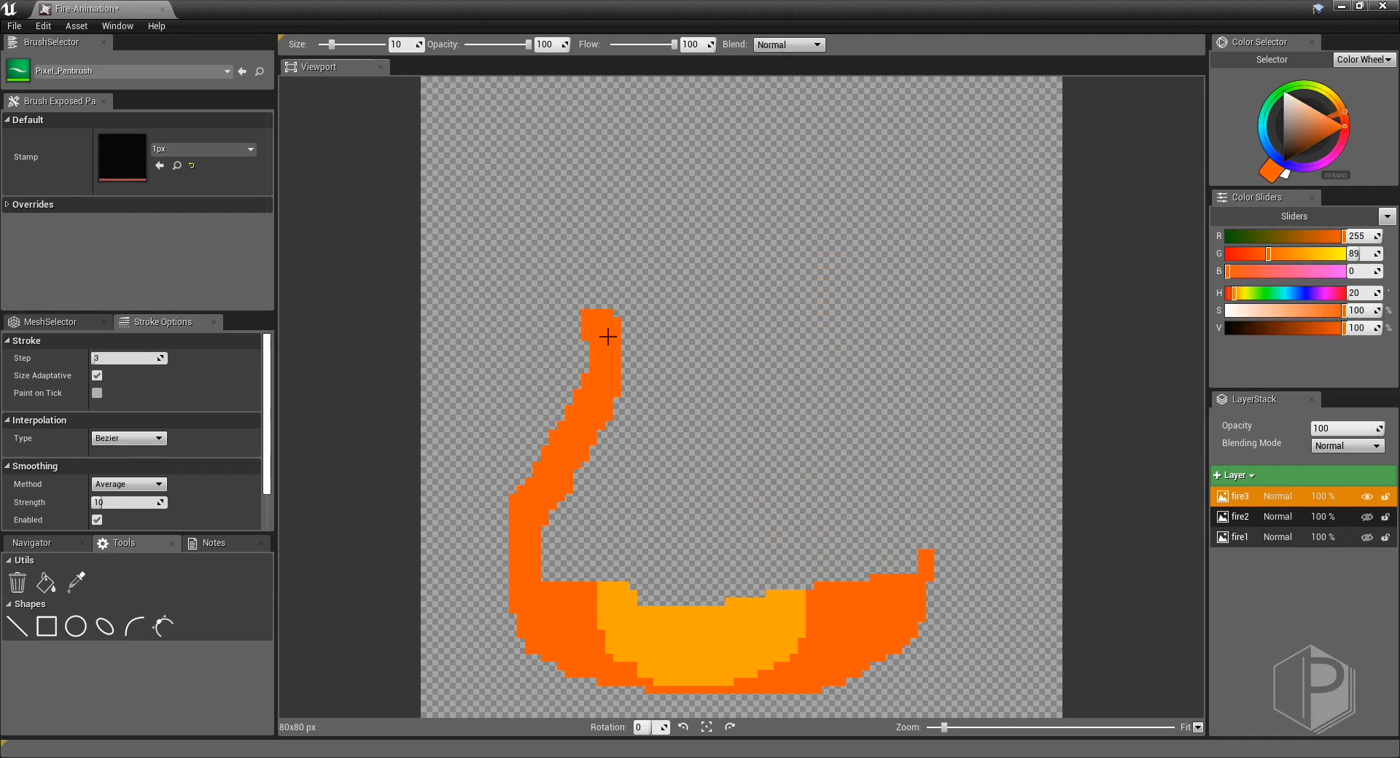
left_click_drag(606, 337, 777, 404)
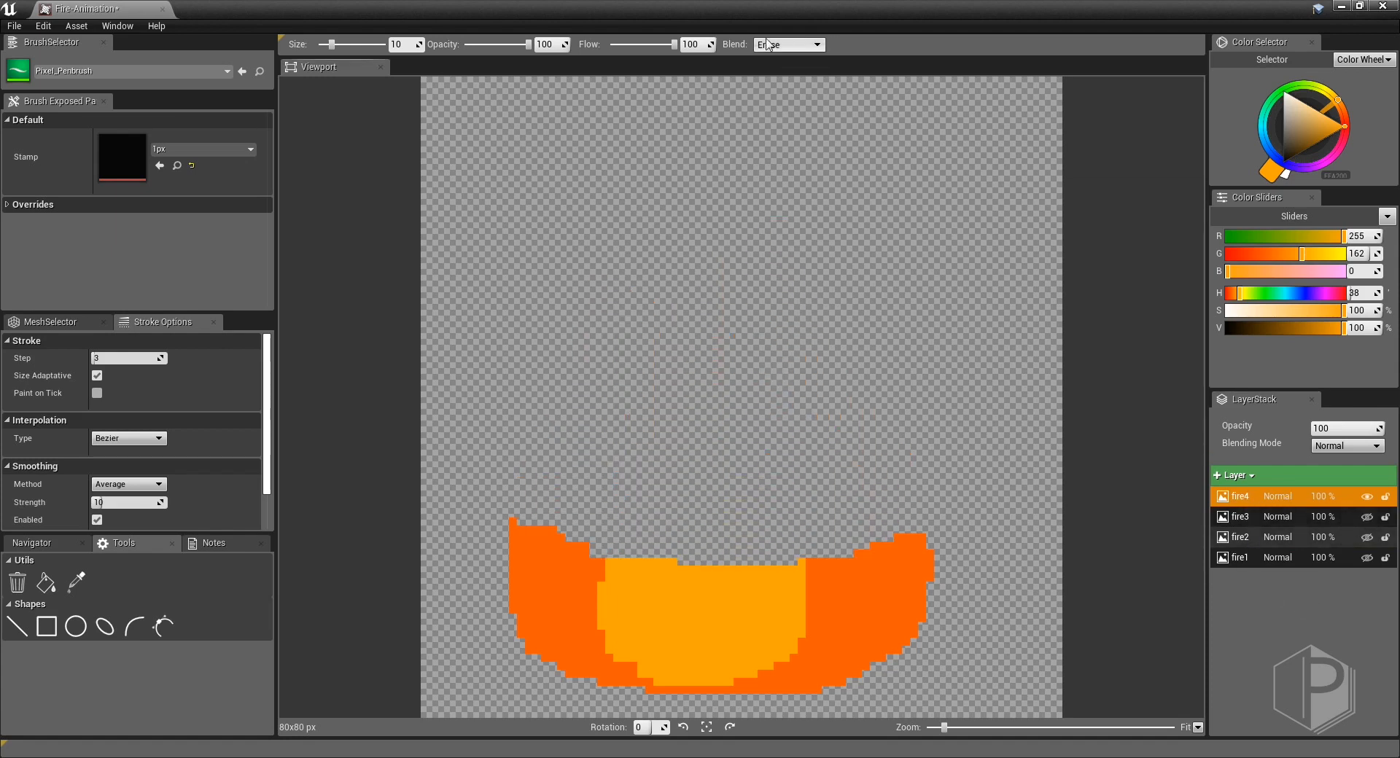
Paint three orange flame tongues, fill the body and add a yellow inner flame on fire4.
left_click_drag(544, 526, 609, 312)
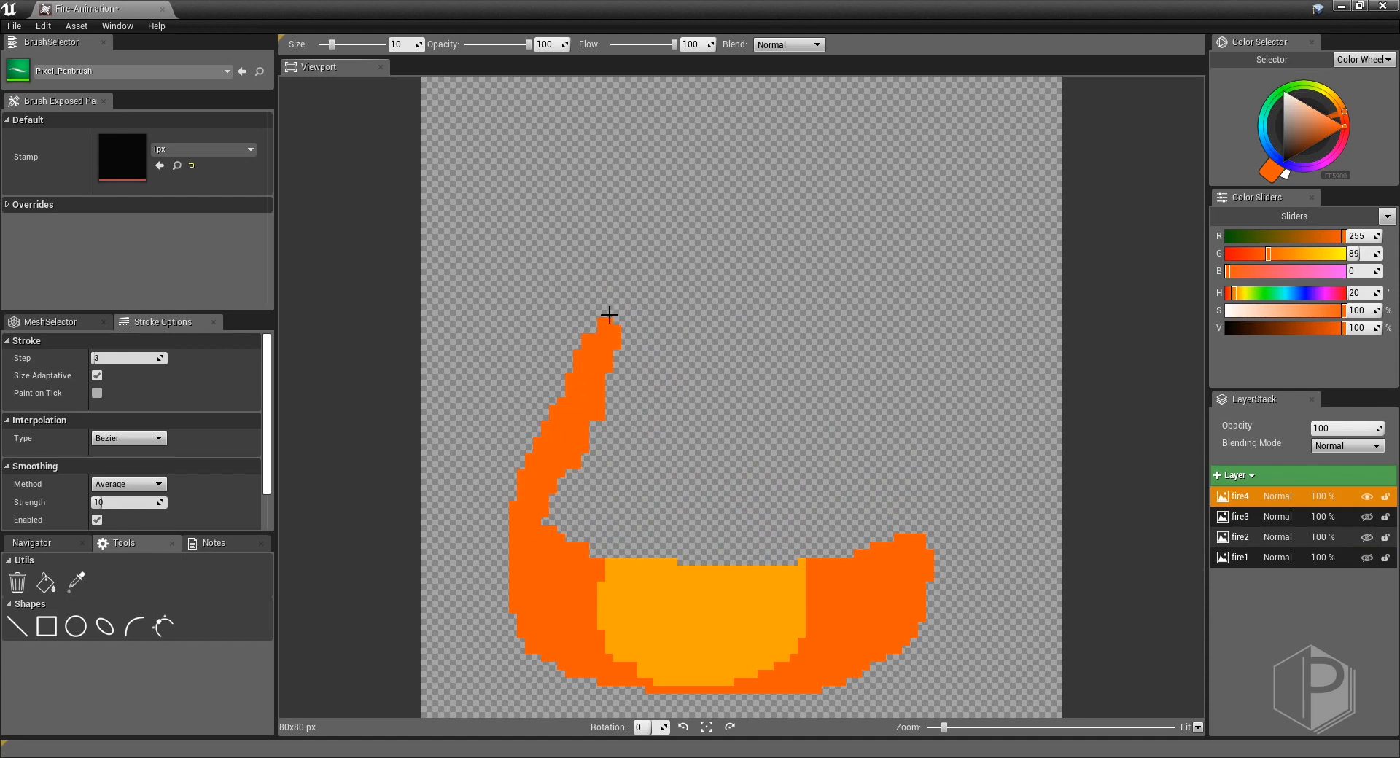
left_click_drag(609, 315, 778, 426)
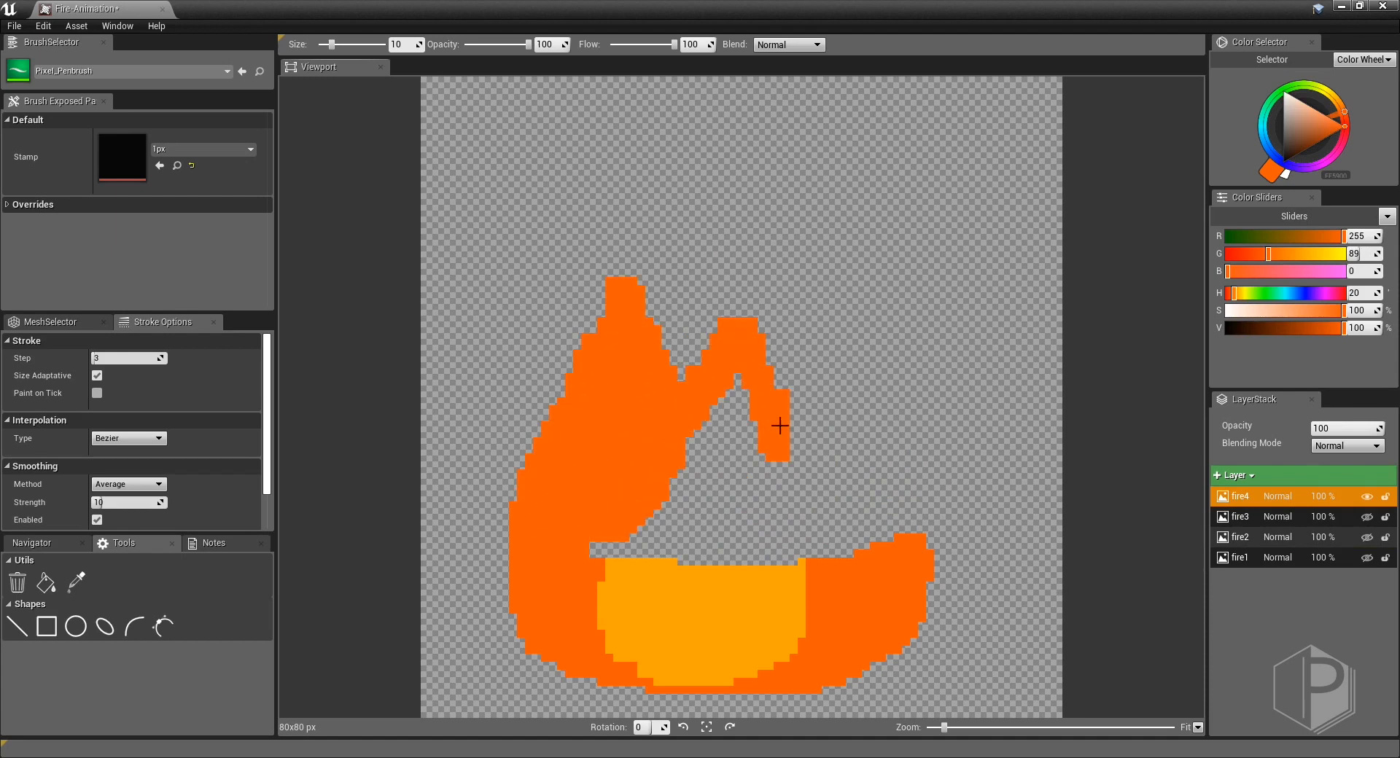
left_click_drag(782, 425, 750, 420)
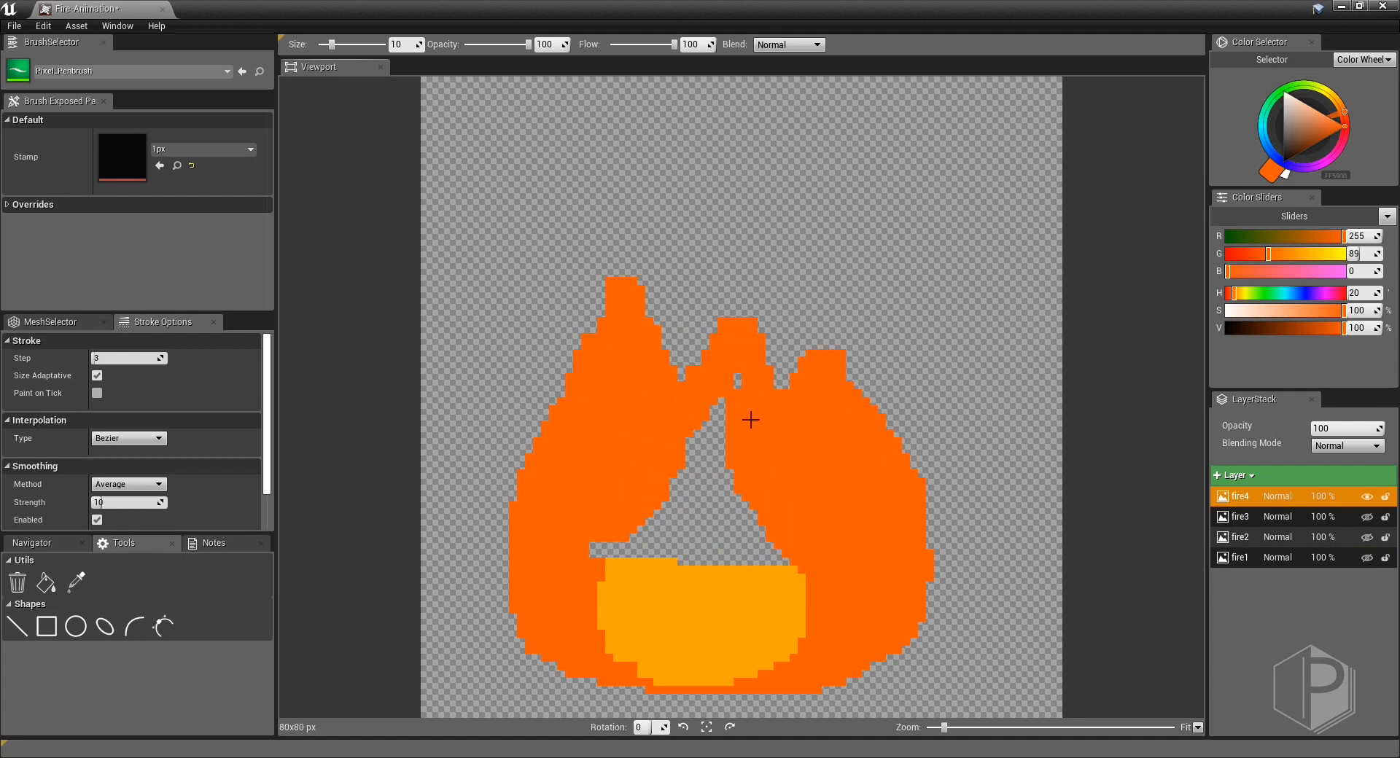
left_click_drag(750, 420, 627, 551)
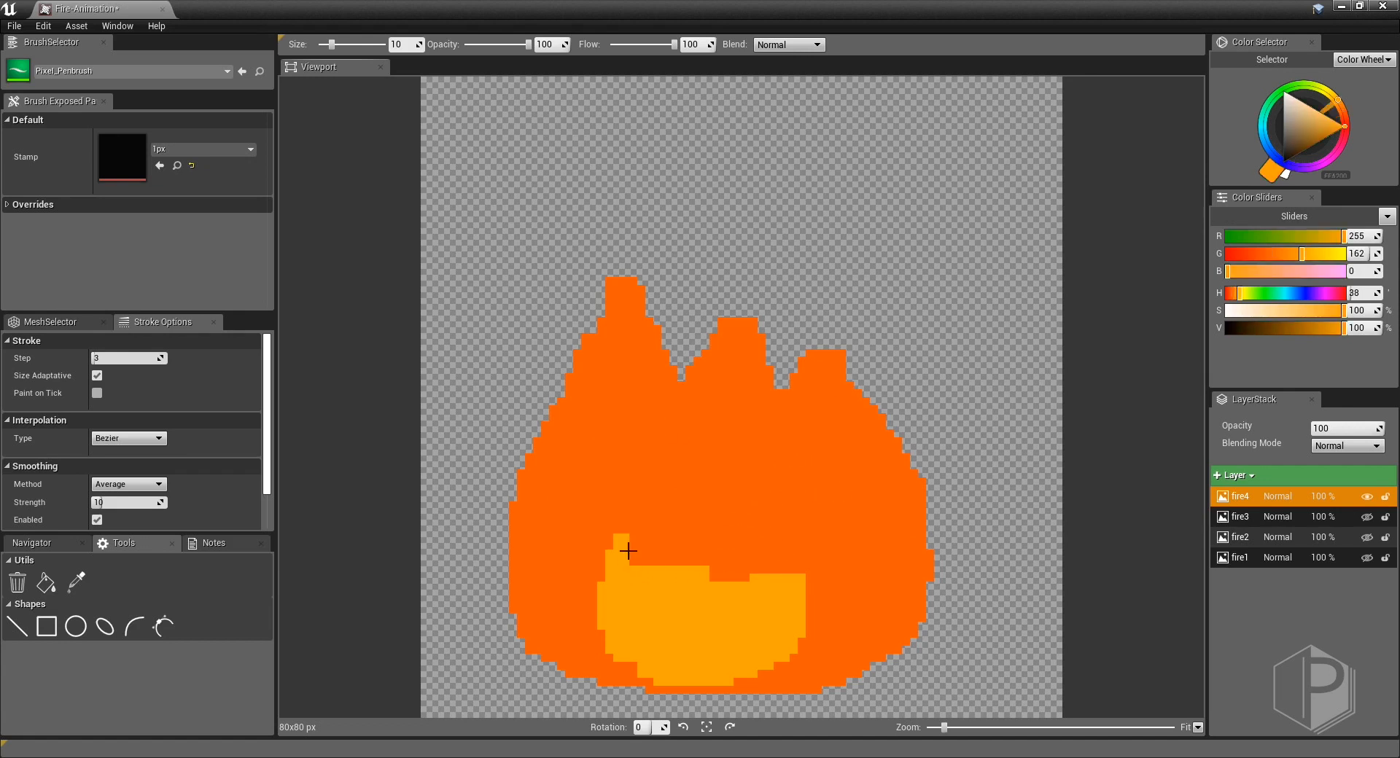
left_click_drag(626, 552, 803, 557)
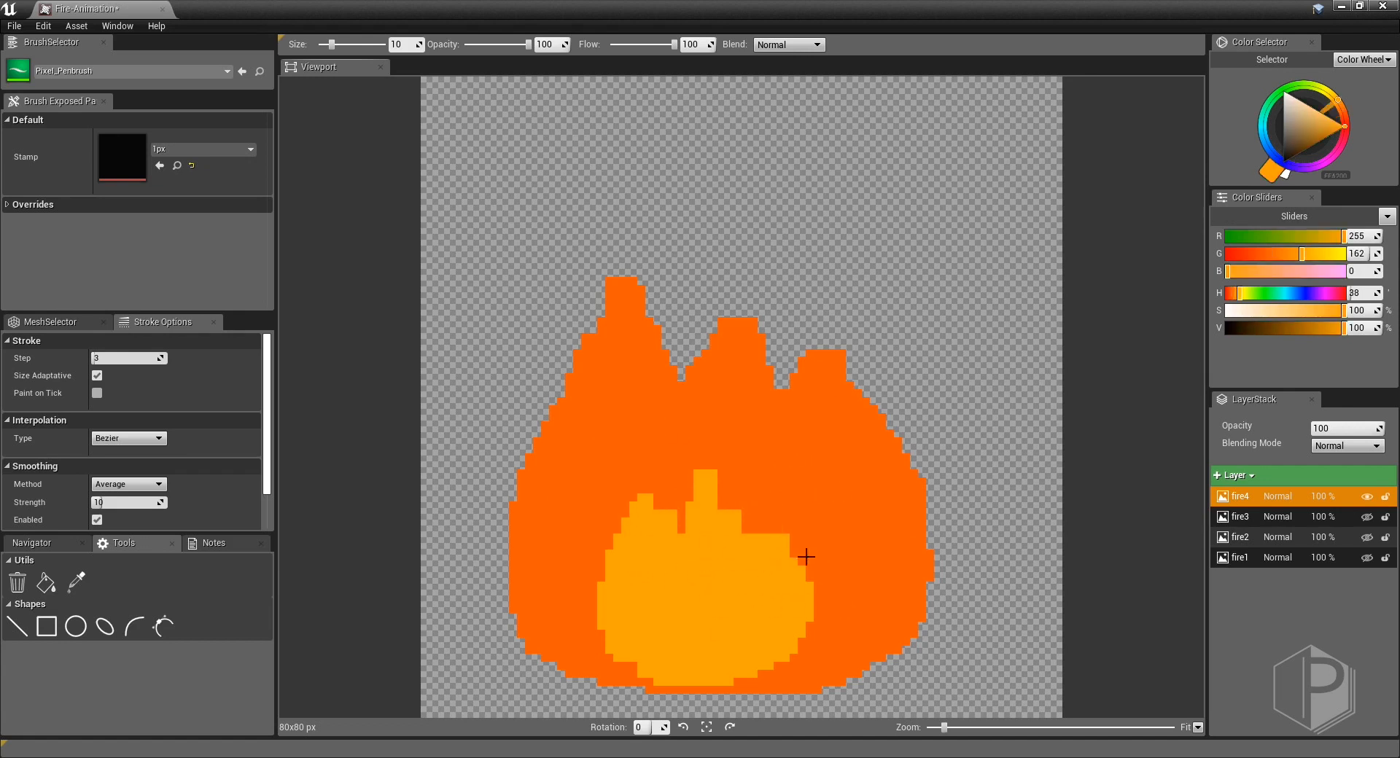
left_click(1366, 497)
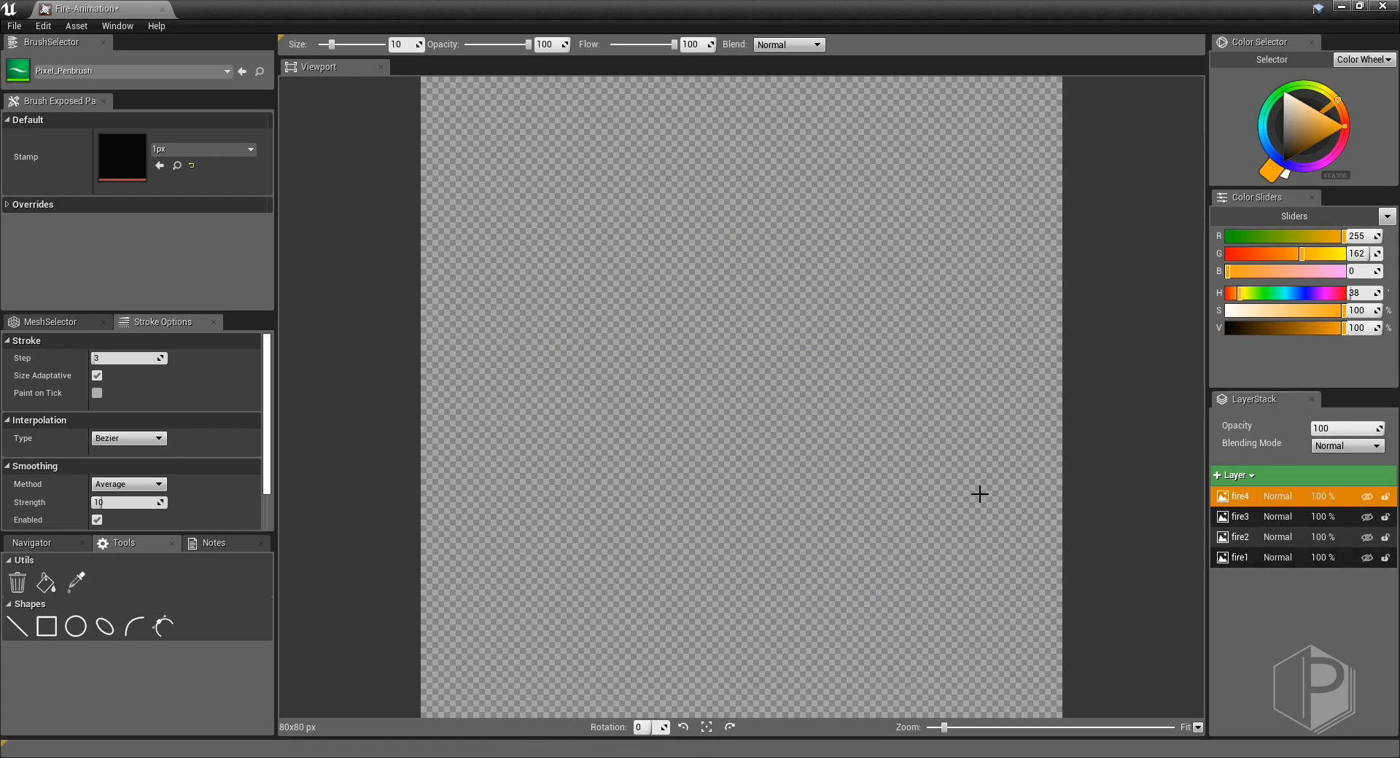
Export the four flame layers as separate textures via File > Export Layer As Textures.
left_click(27, 26)
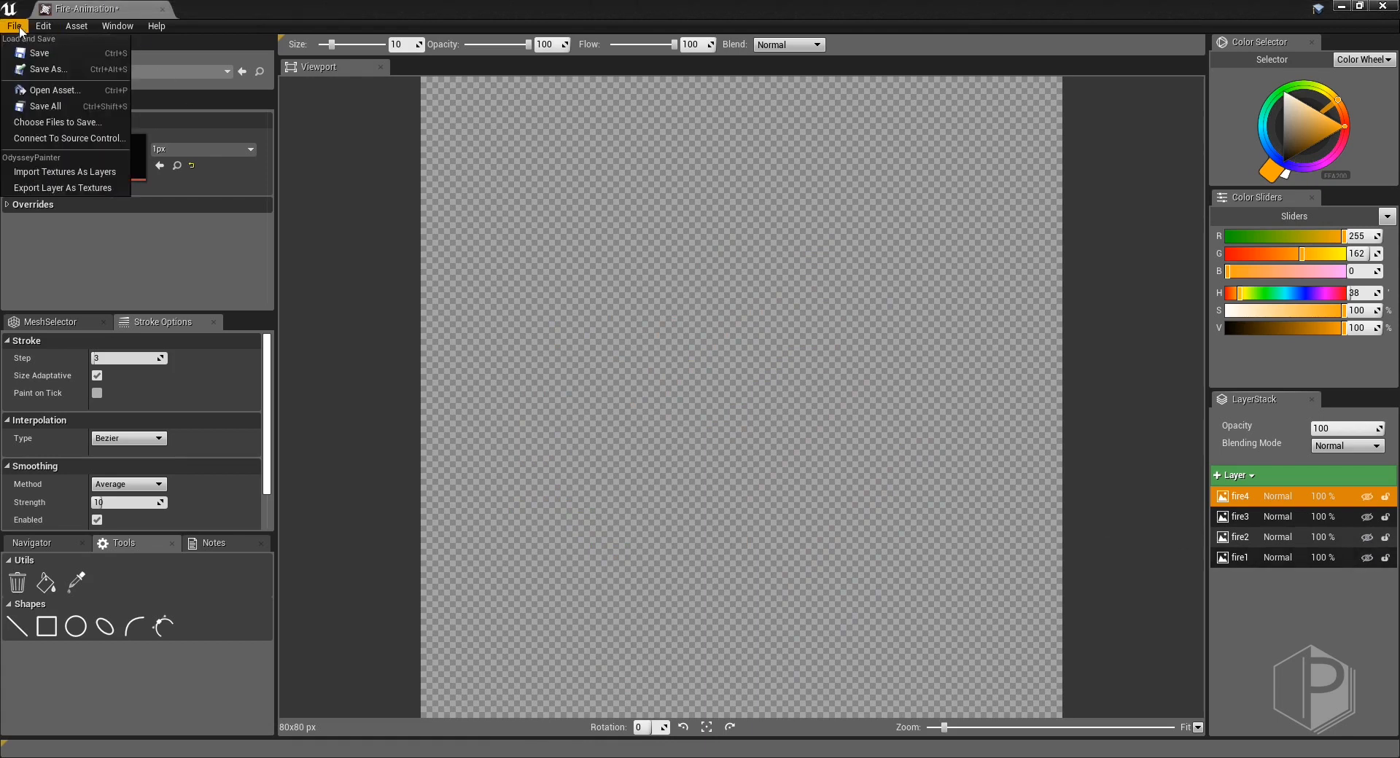
left_click(61, 188)
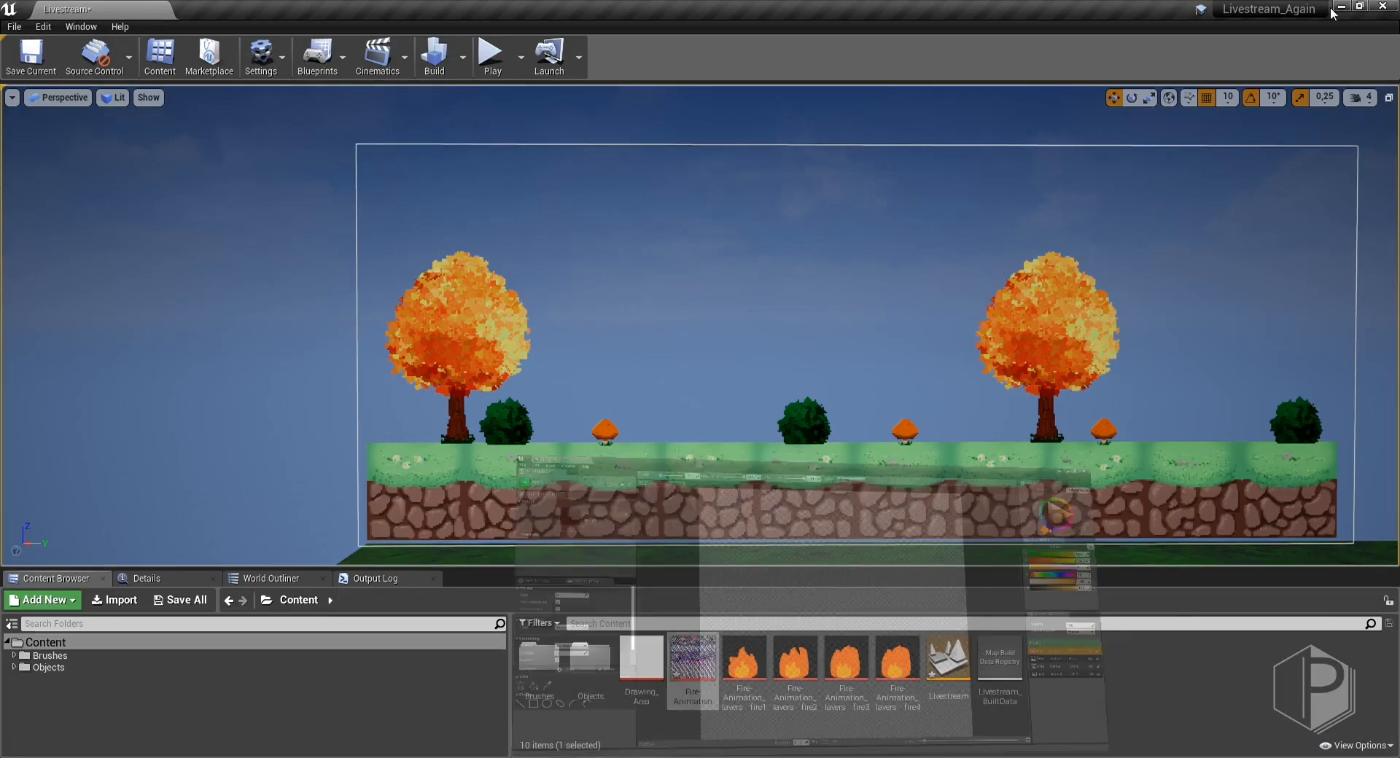
Create a new Fire-sprites folder in the Content root.
left_click(896, 661)
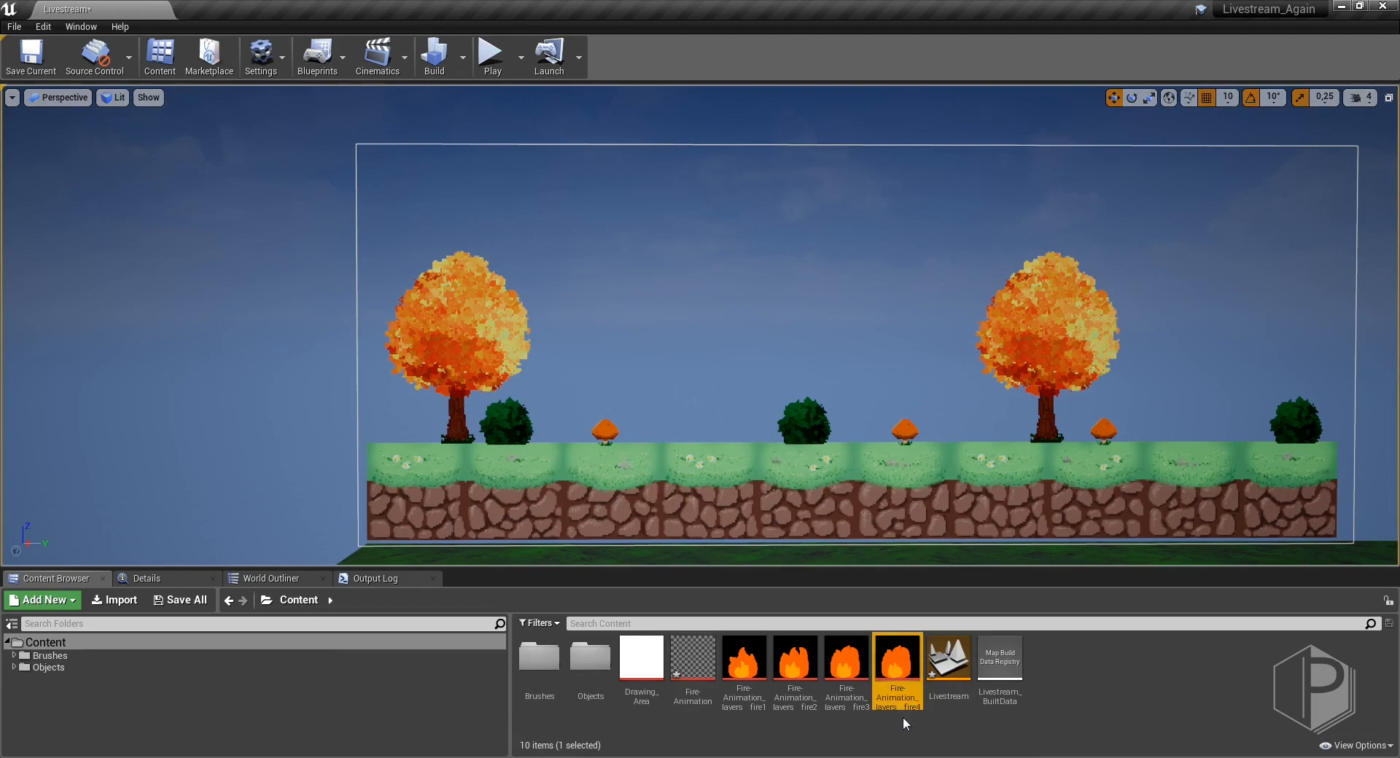
left_click(743, 657)
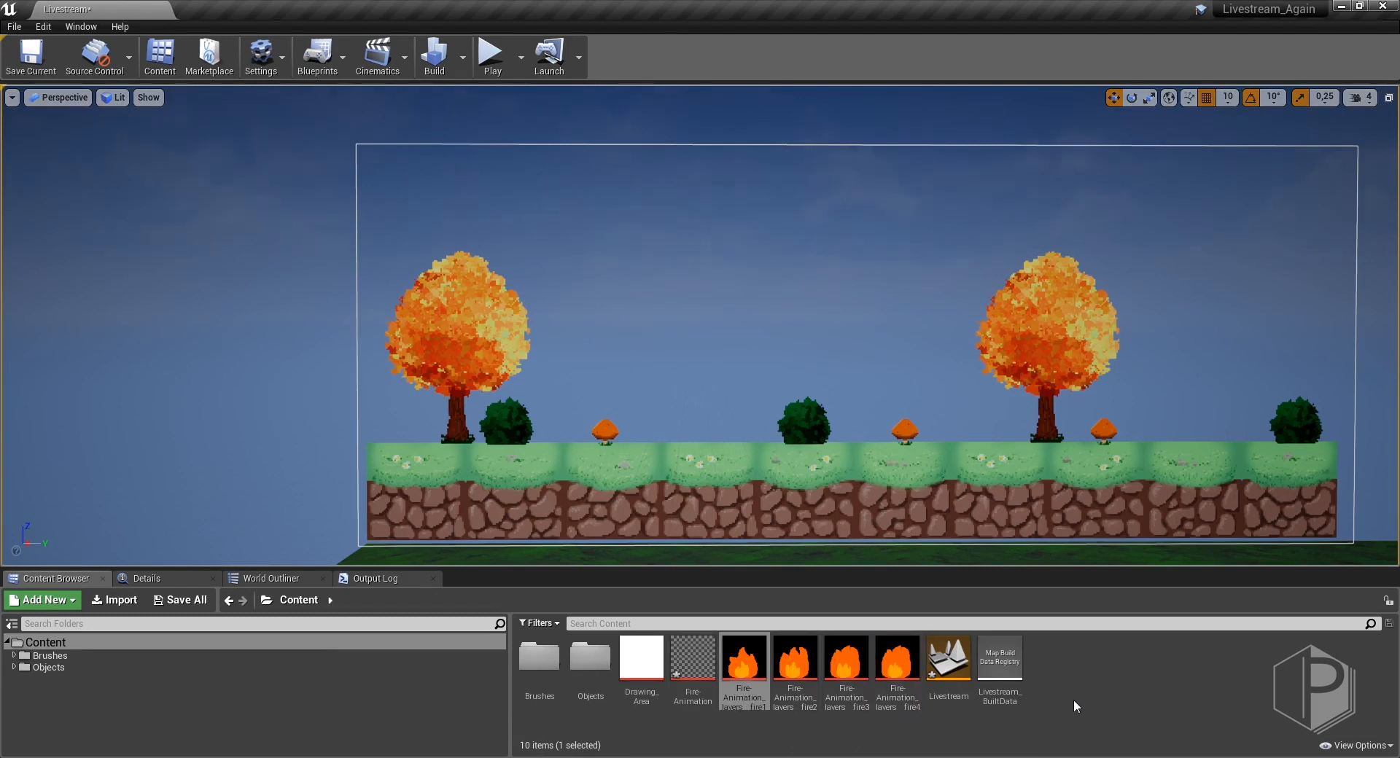
left_click(41, 601)
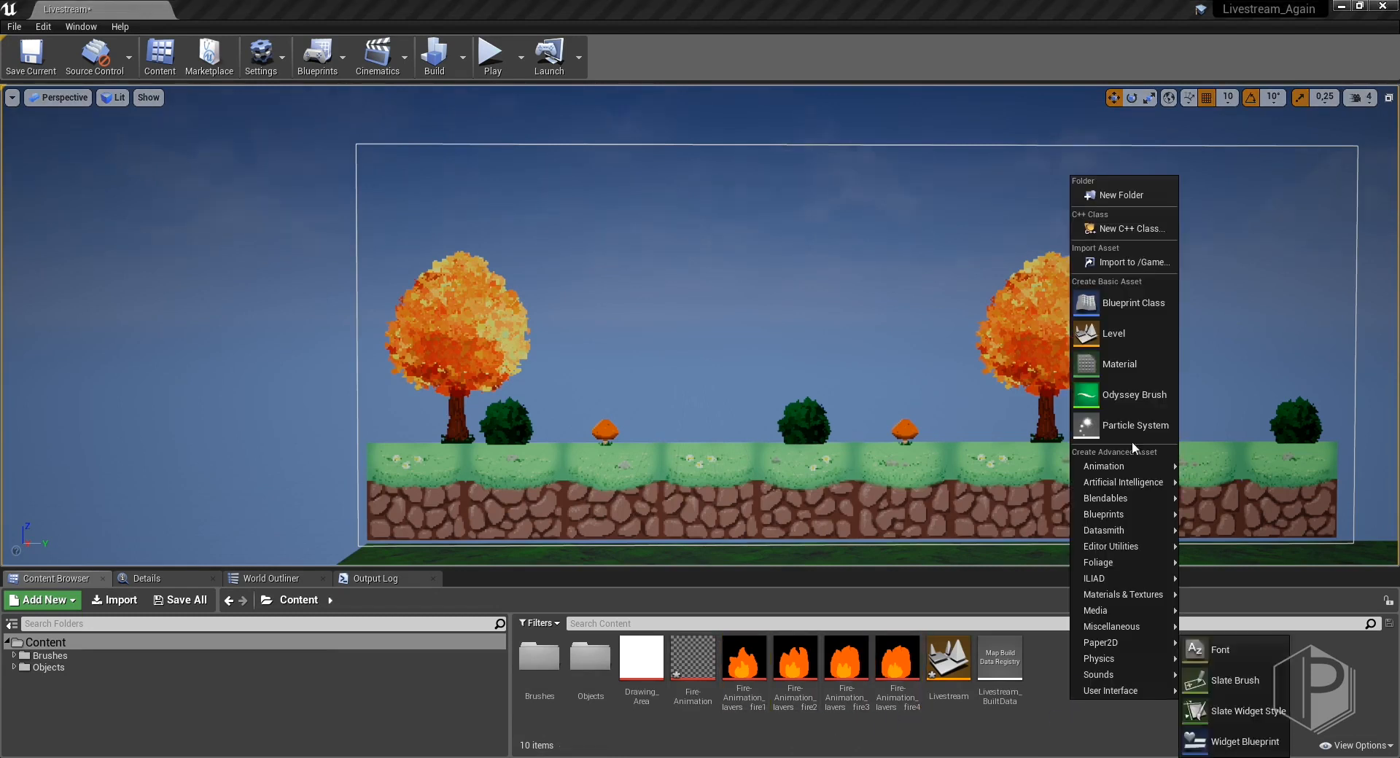
left_click(1119, 195)
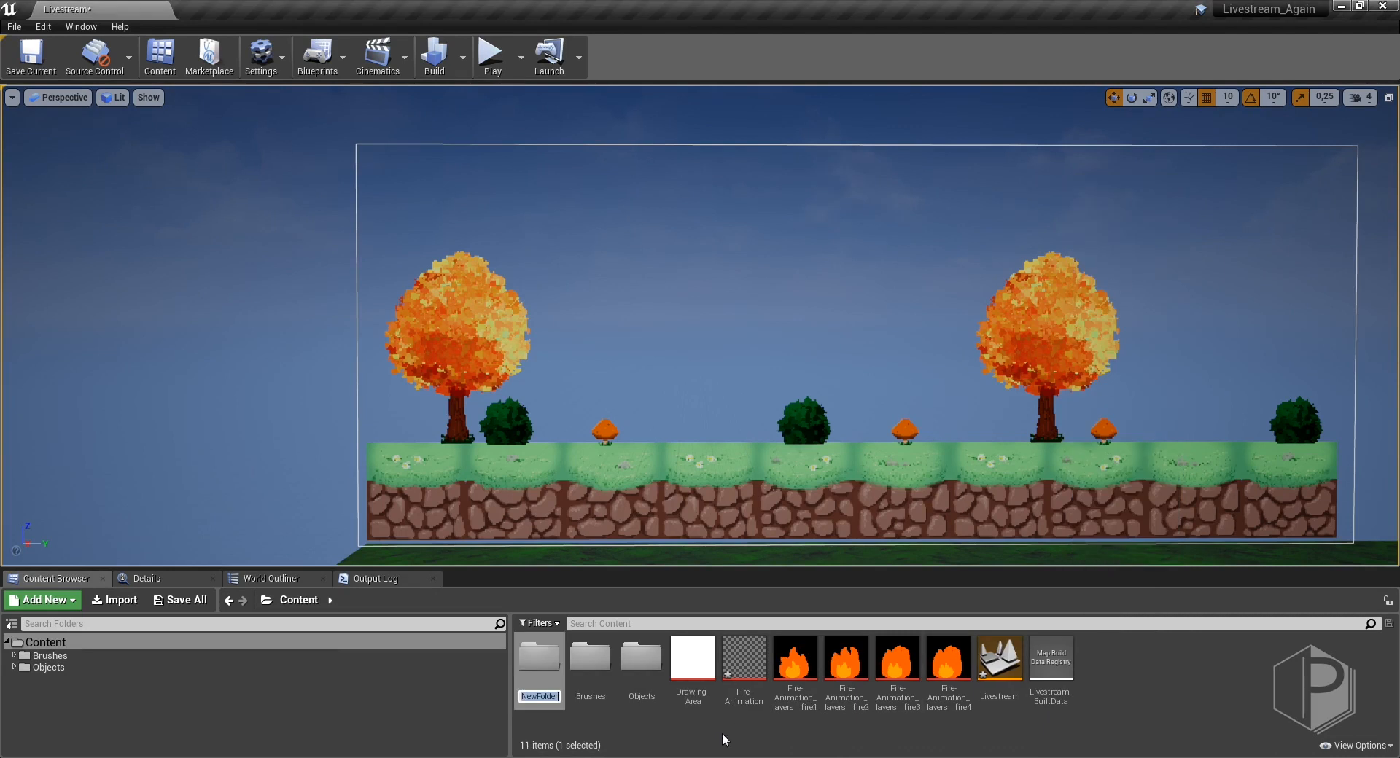
type("Fire-sprites")
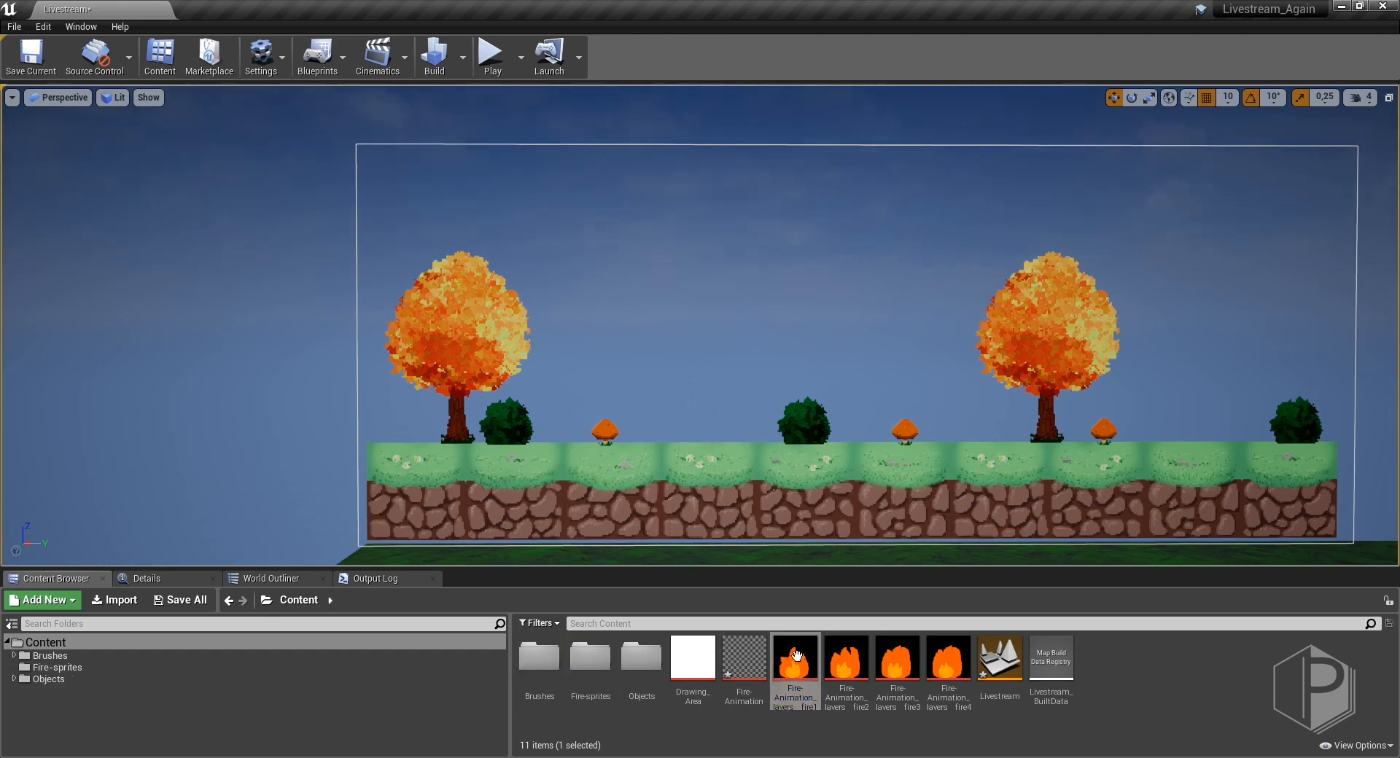
Move fire1 and the remaining three flame textures into the Fire-sprites folder.
left_click_drag(793, 660, 636, 665)
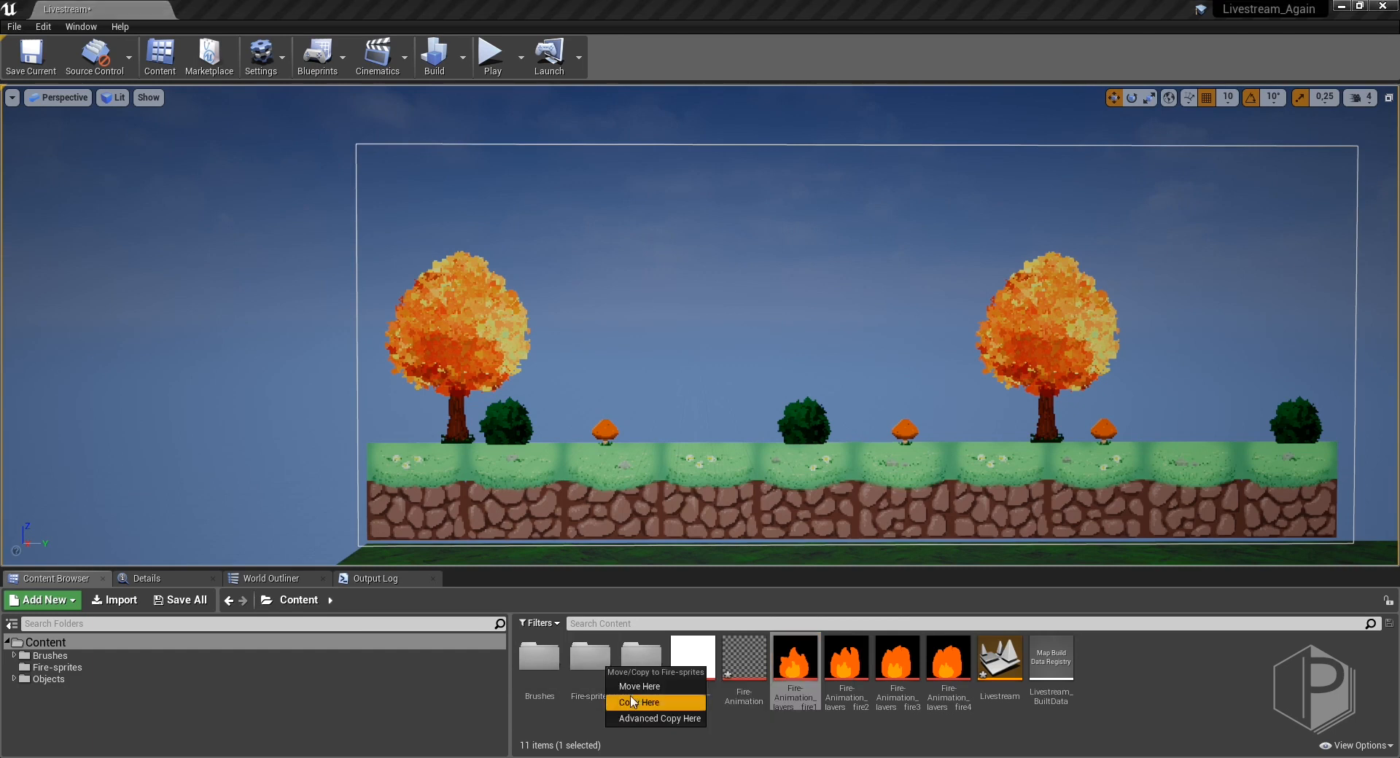
left_click(638, 703)
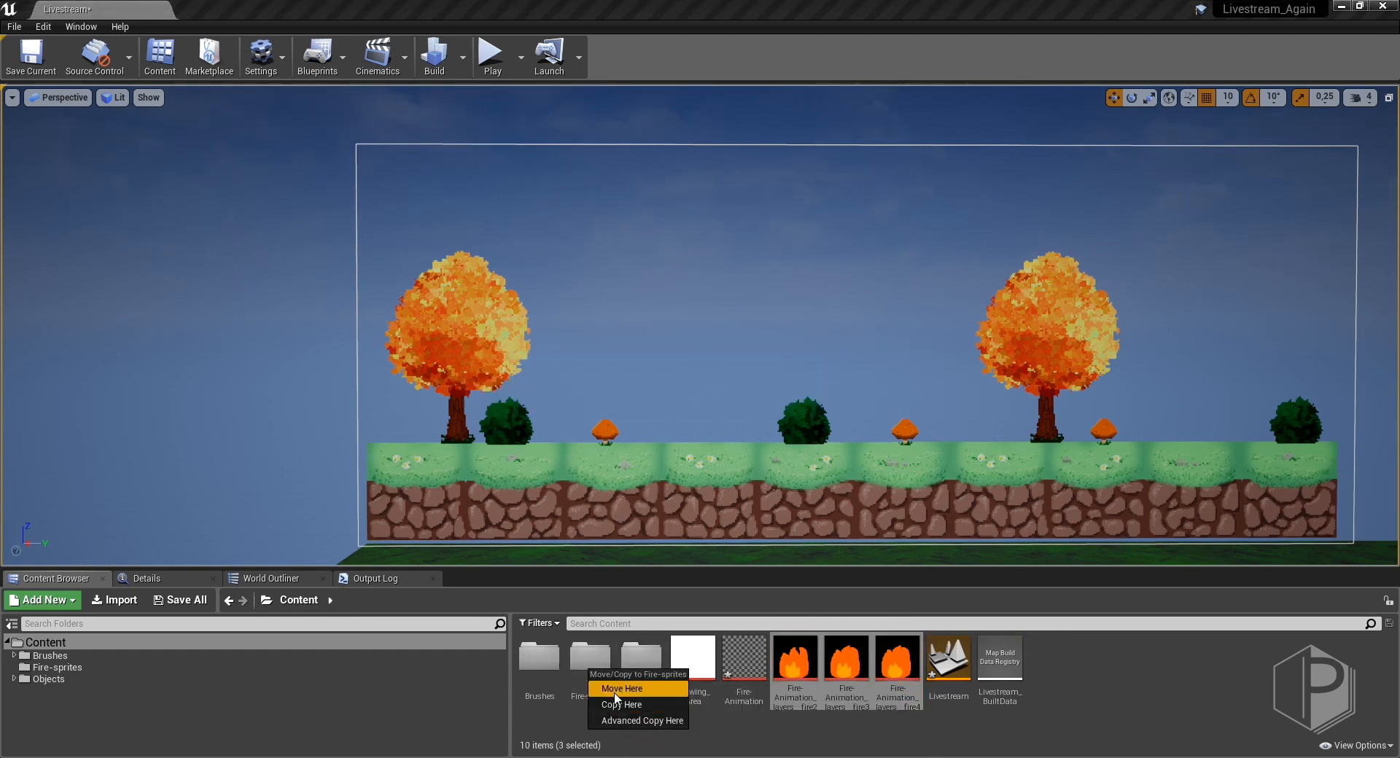
left_click(621, 688)
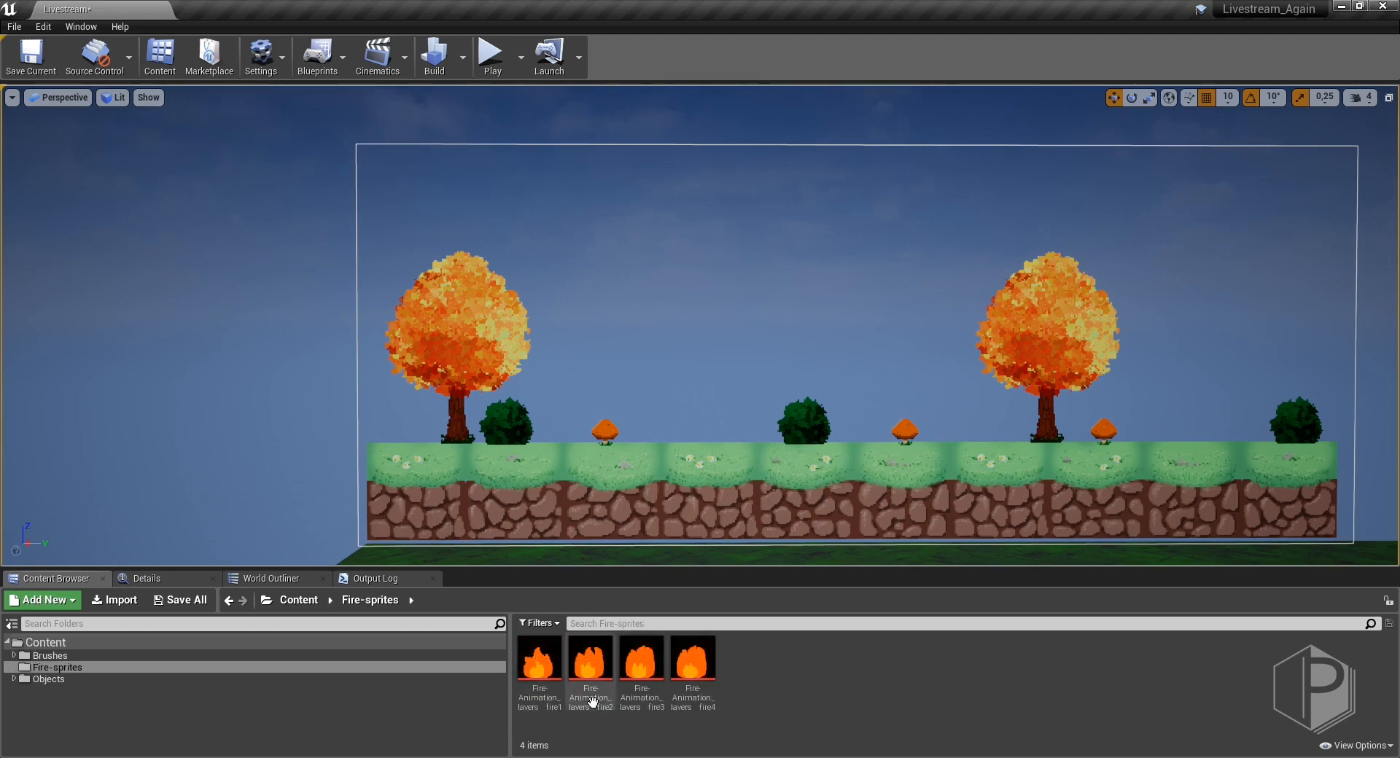
Apply Paper2D texture settings to the four selected flame textures in Fire-sprites.
double_click(591, 658)
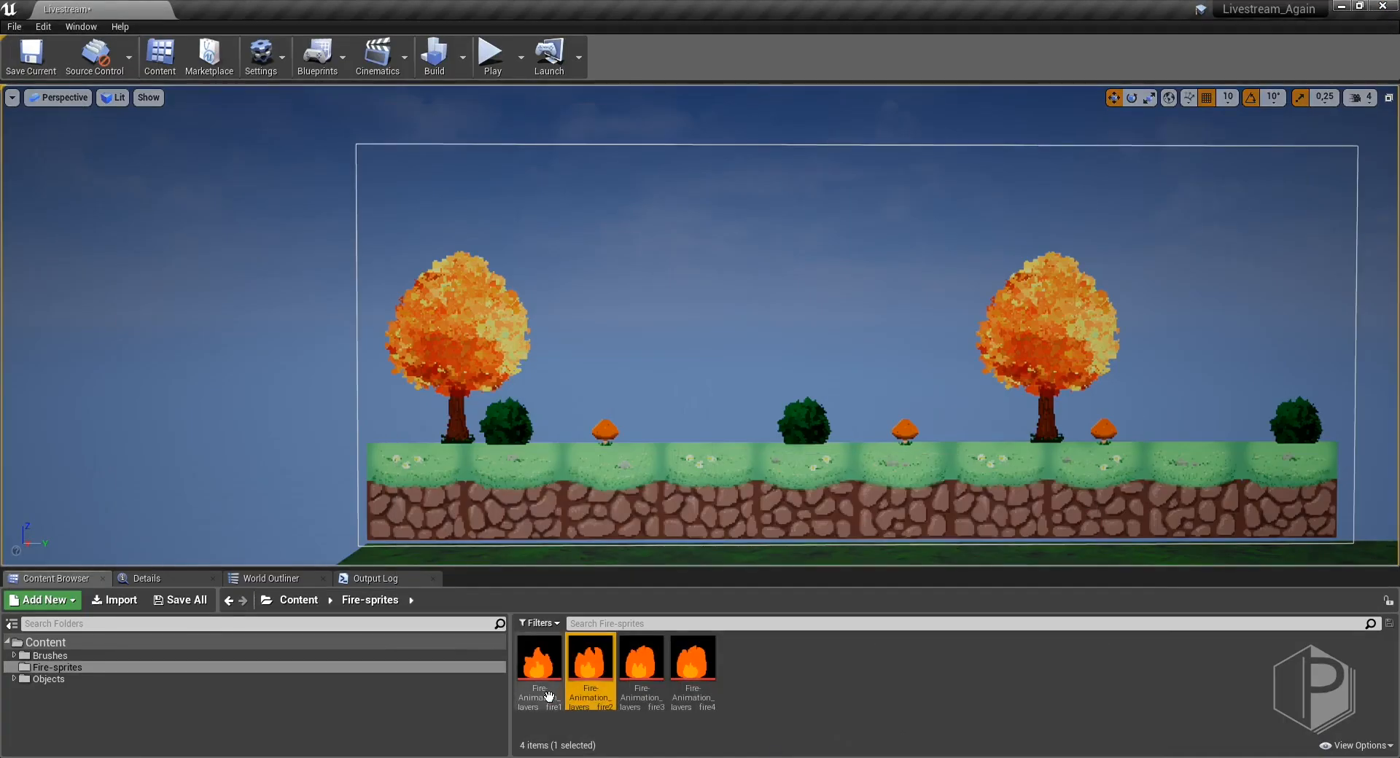
right_click(693, 657)
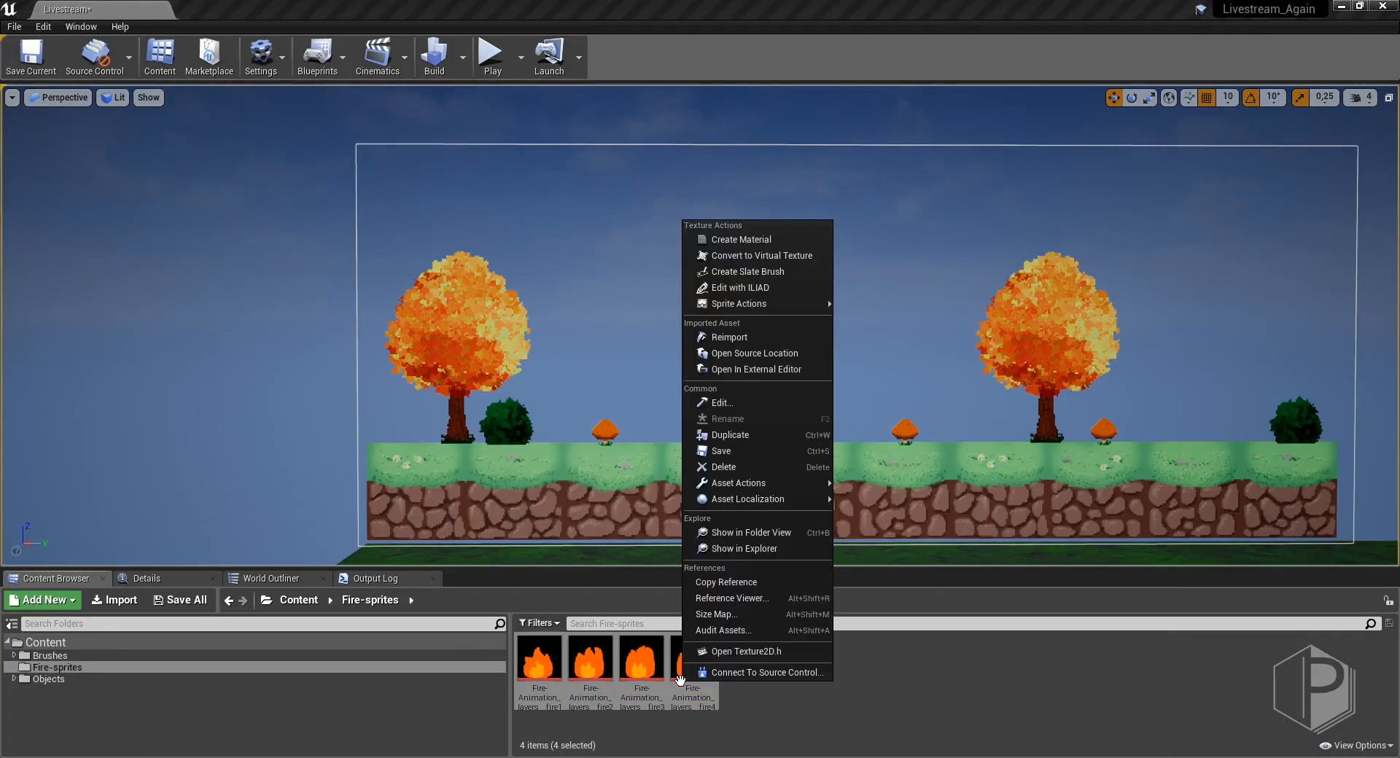
mouse_move(770, 308)
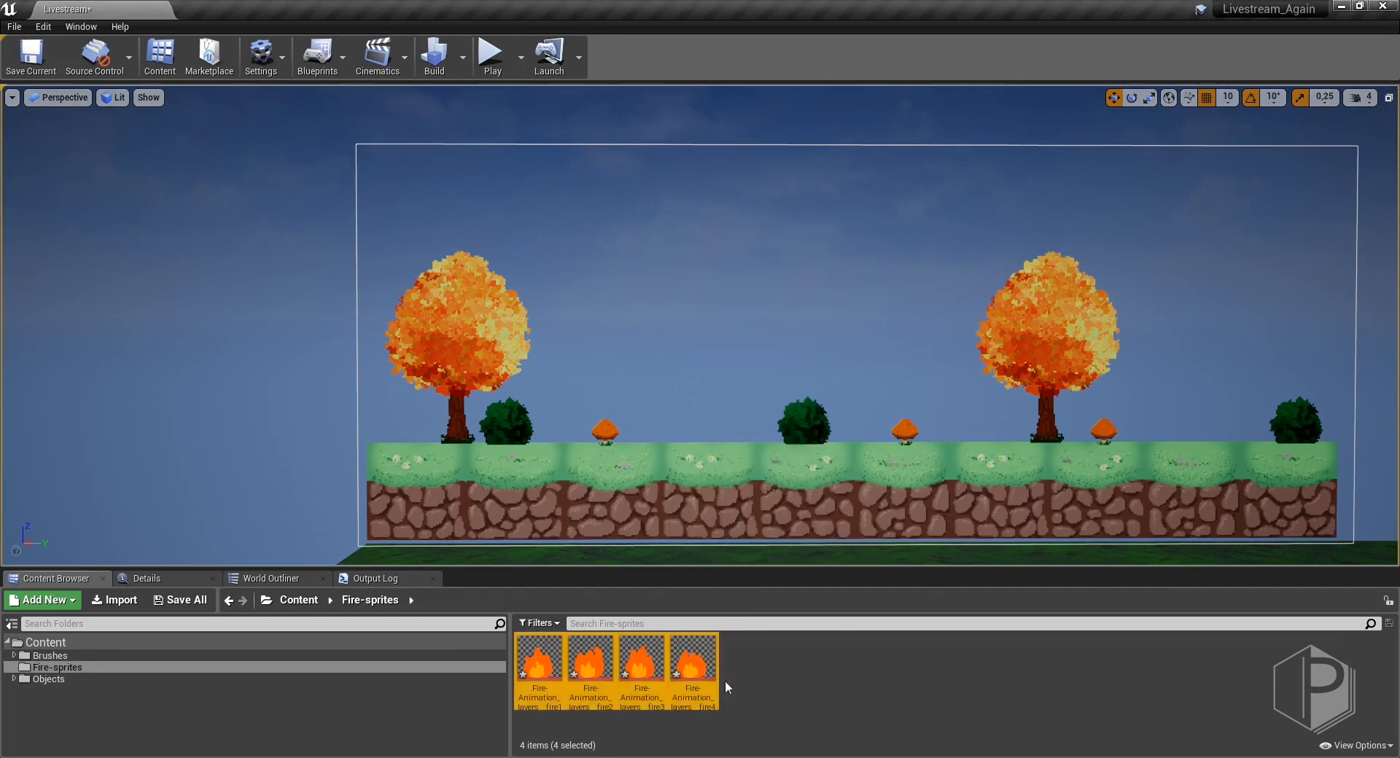
double_click(691, 658)
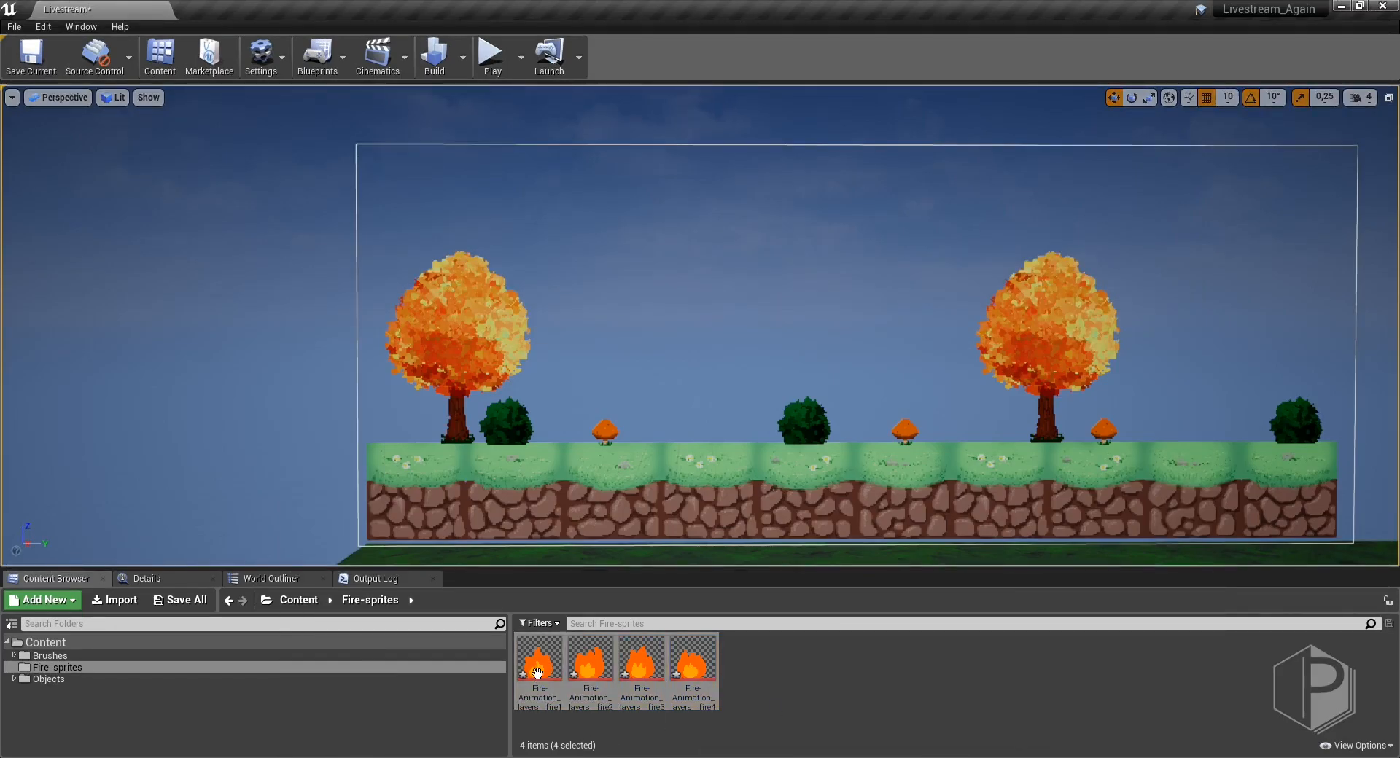
Create a sprite from each flame texture and combine the four sprites into a flipbook.
right_click(538, 663)
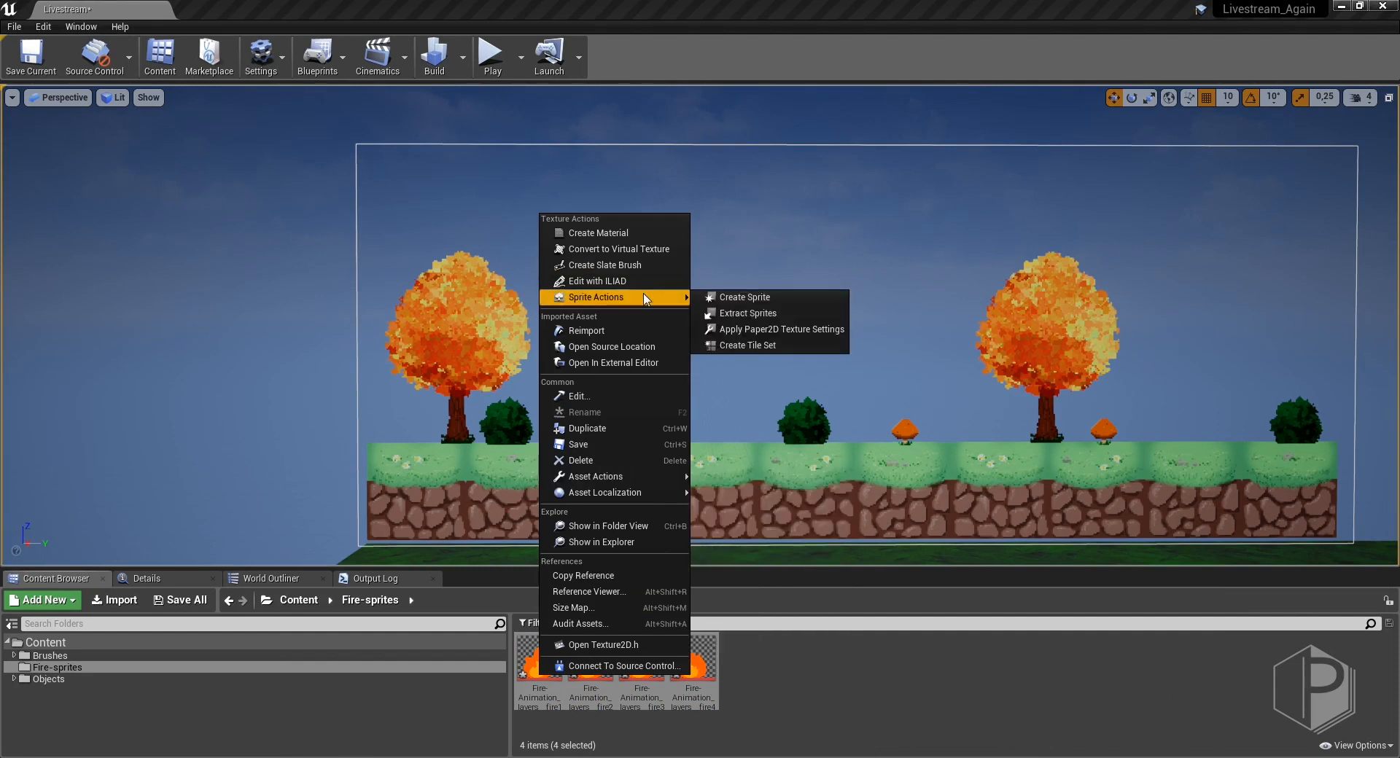
left_click(744, 297)
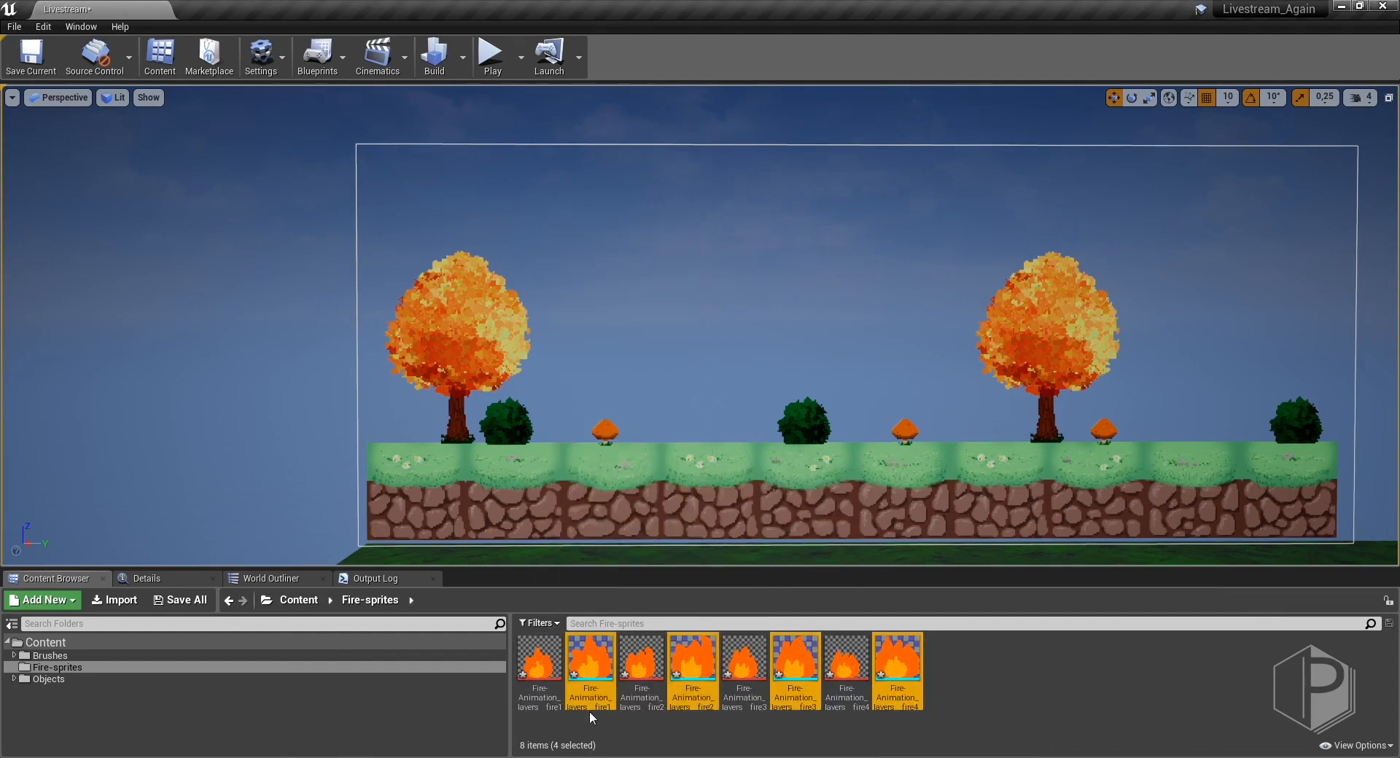
right_click(591, 657)
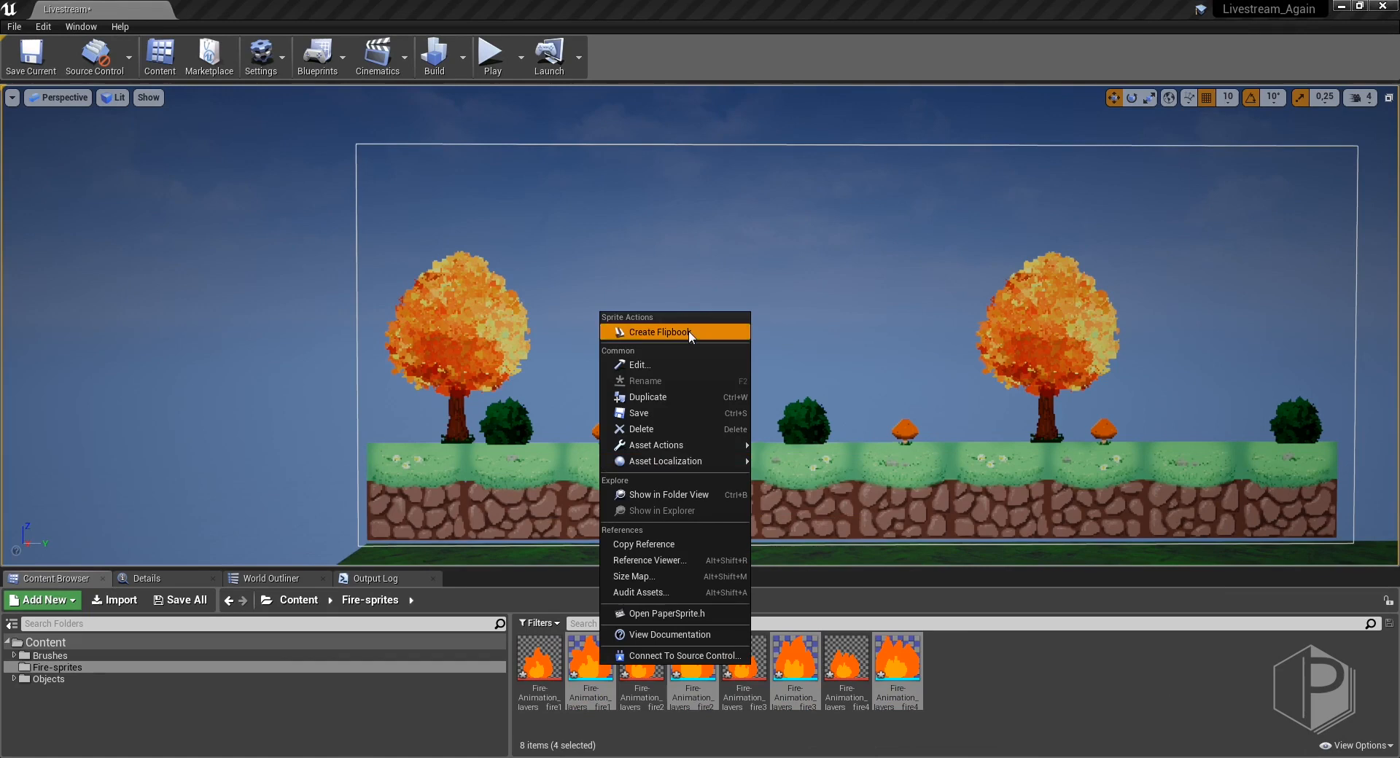
left_click(661, 333)
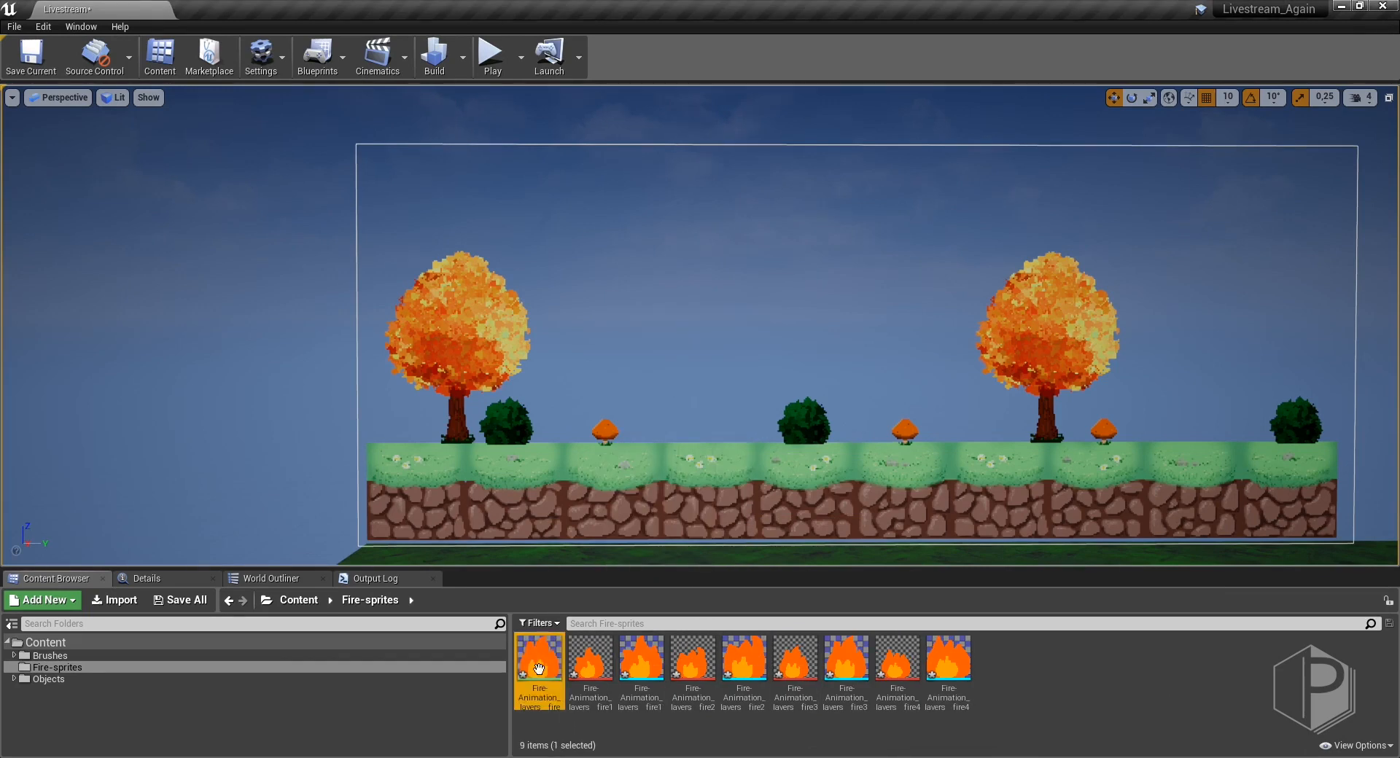
Place the fire flipbook on the grass near the centre and begin rotating it.
double_click(539, 659)
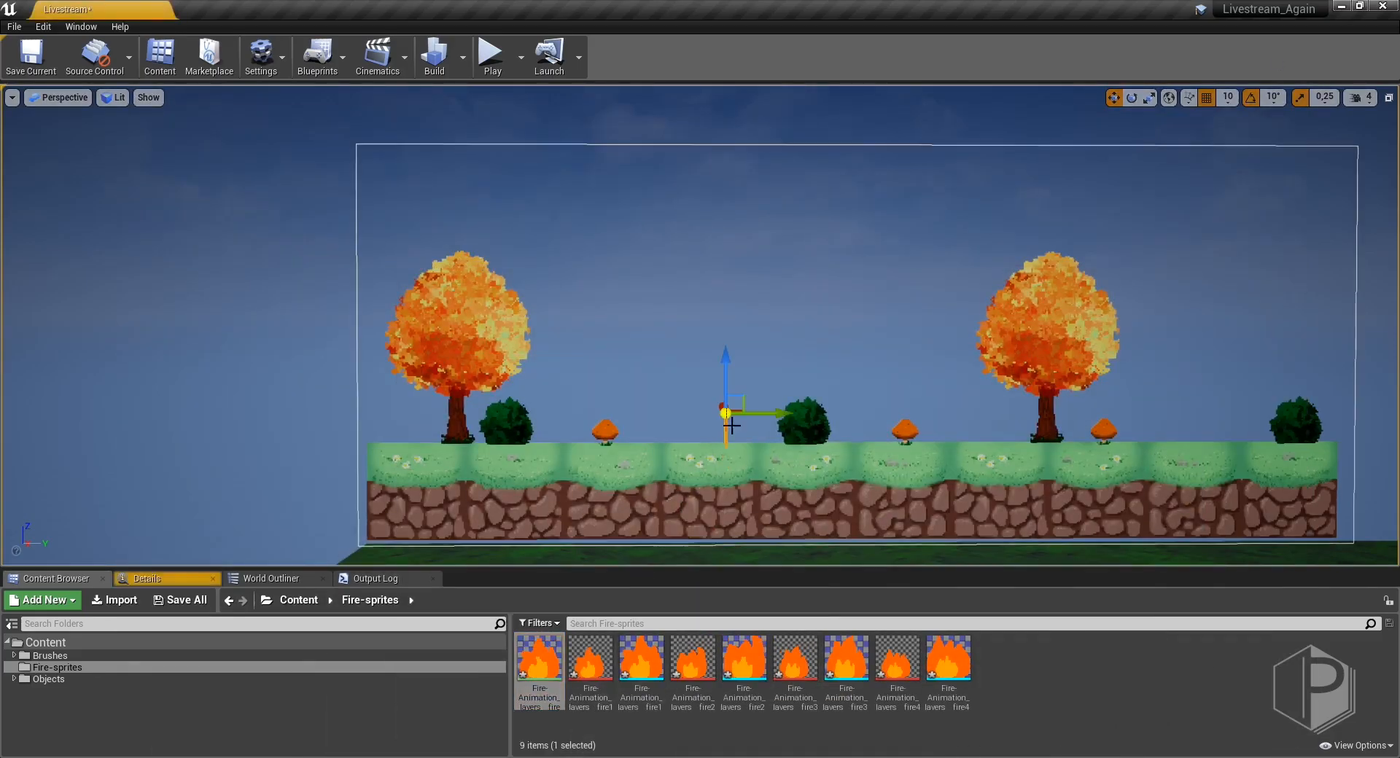
left_click(1131, 98)
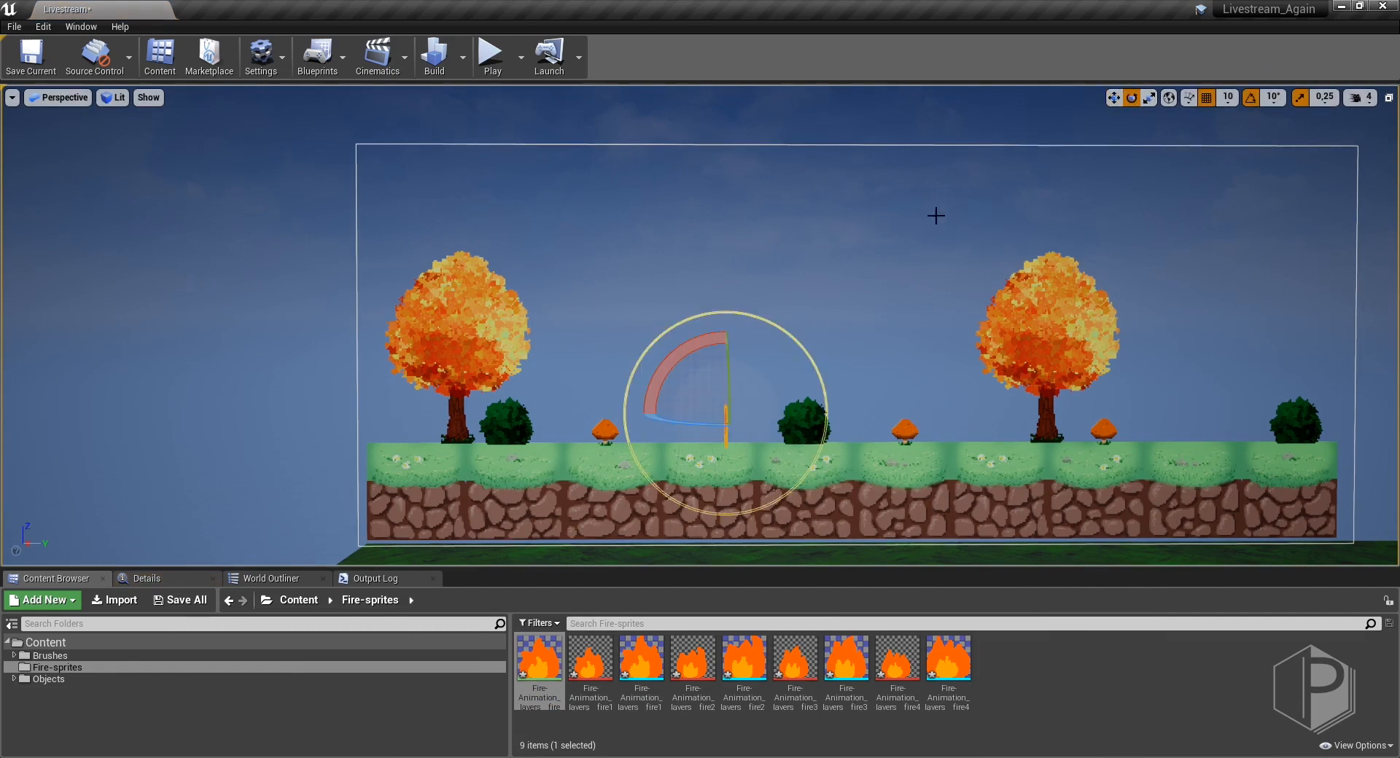